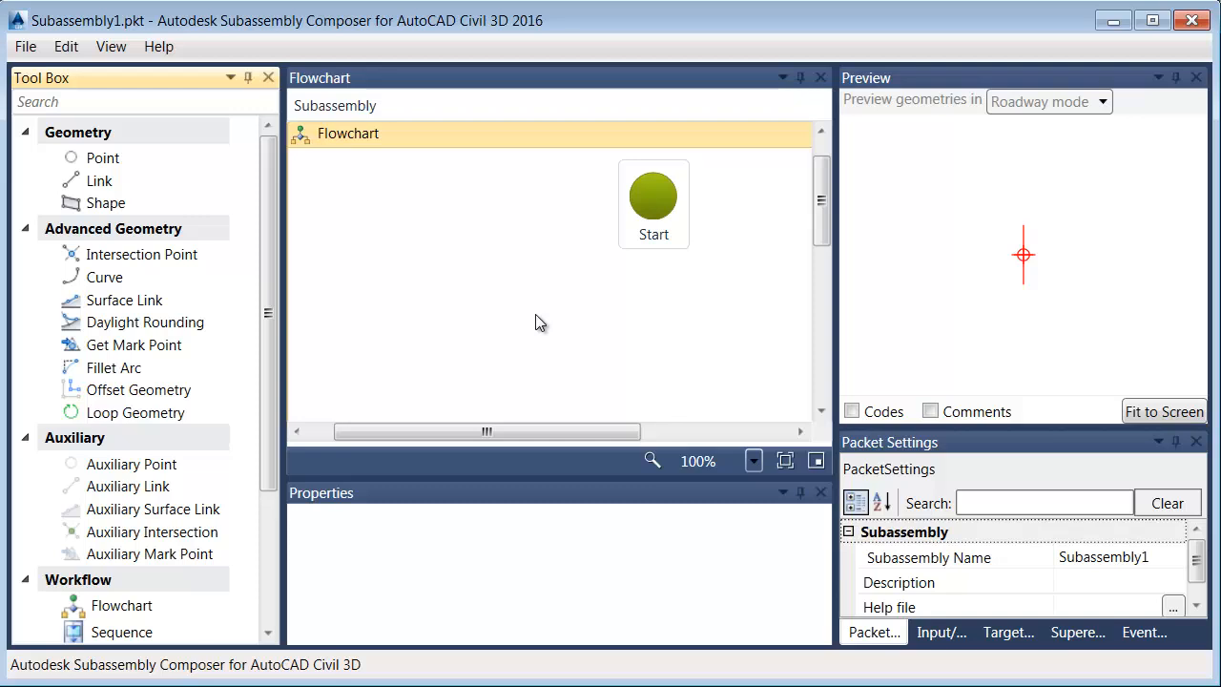
pyautogui.moveTo(426, 286)
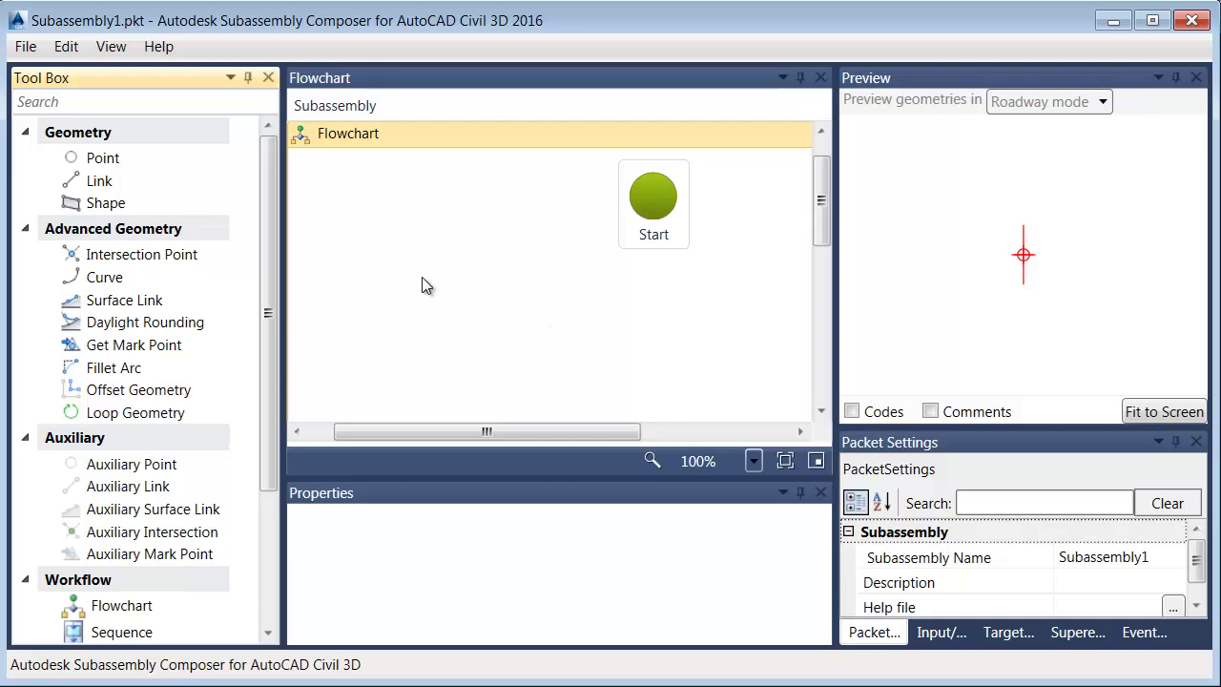
# Step: Place point P1 under Start, keeping type Delta X and Delta Y from Origin at 0
pyautogui.click(103, 157)
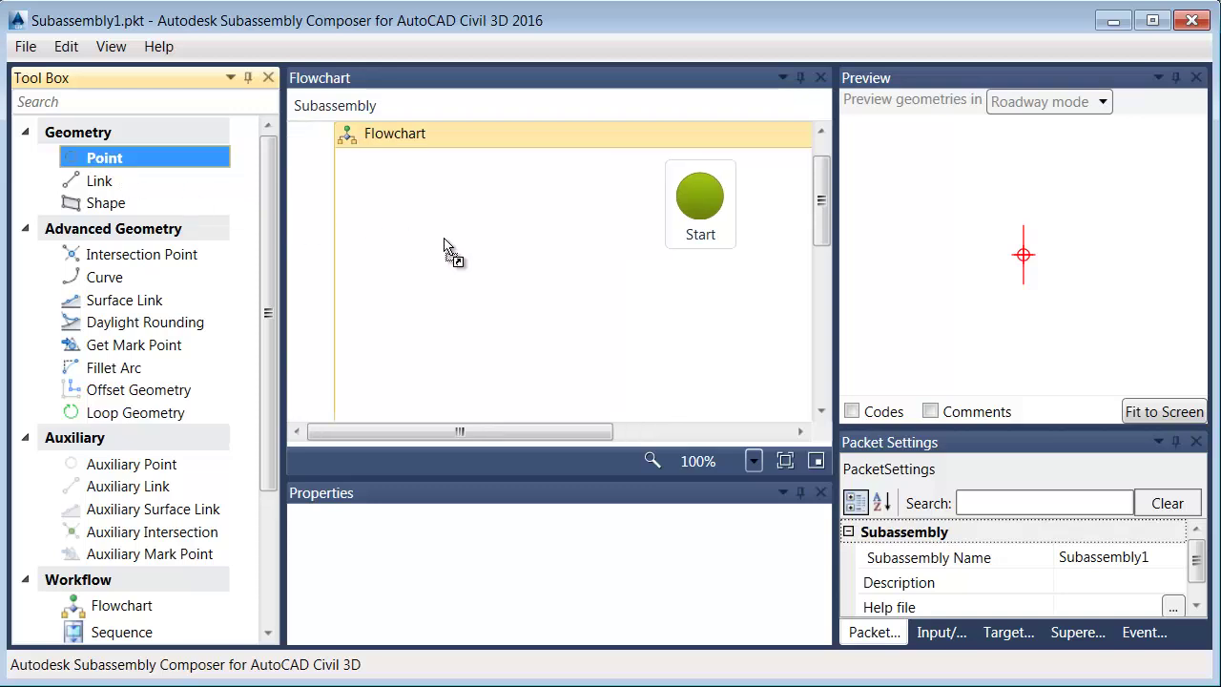
pyautogui.moveTo(704, 311)
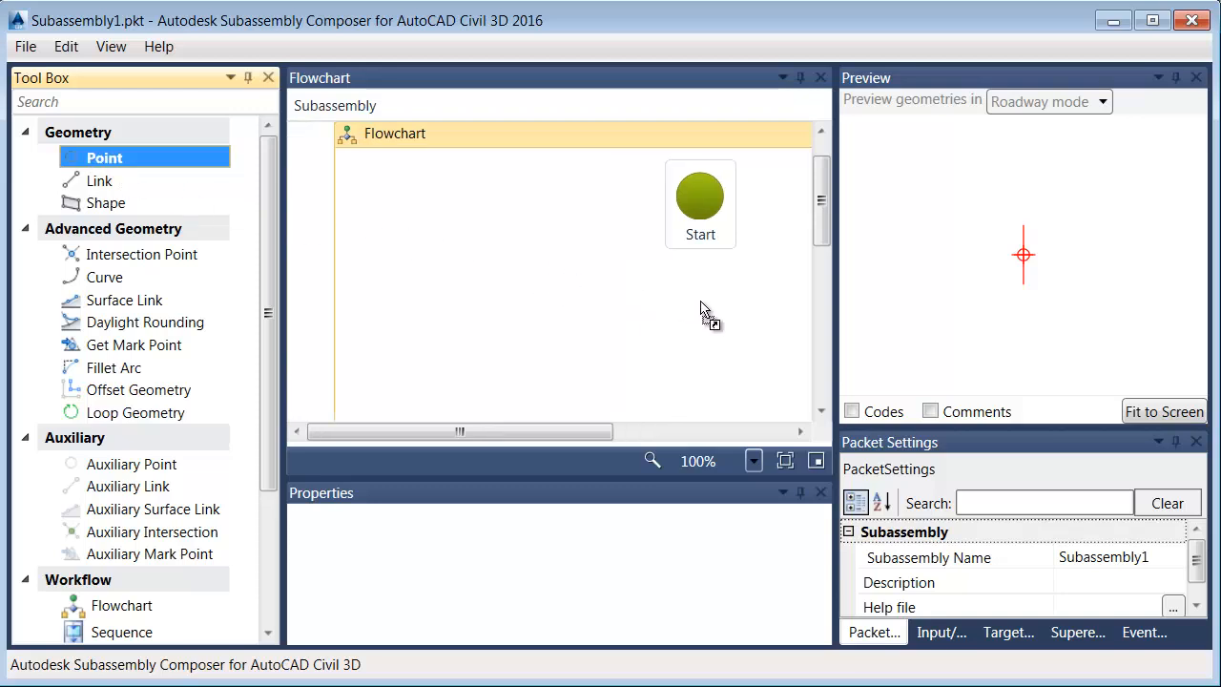
pyautogui.moveTo(104, 158); pyautogui.dragTo(692, 298)
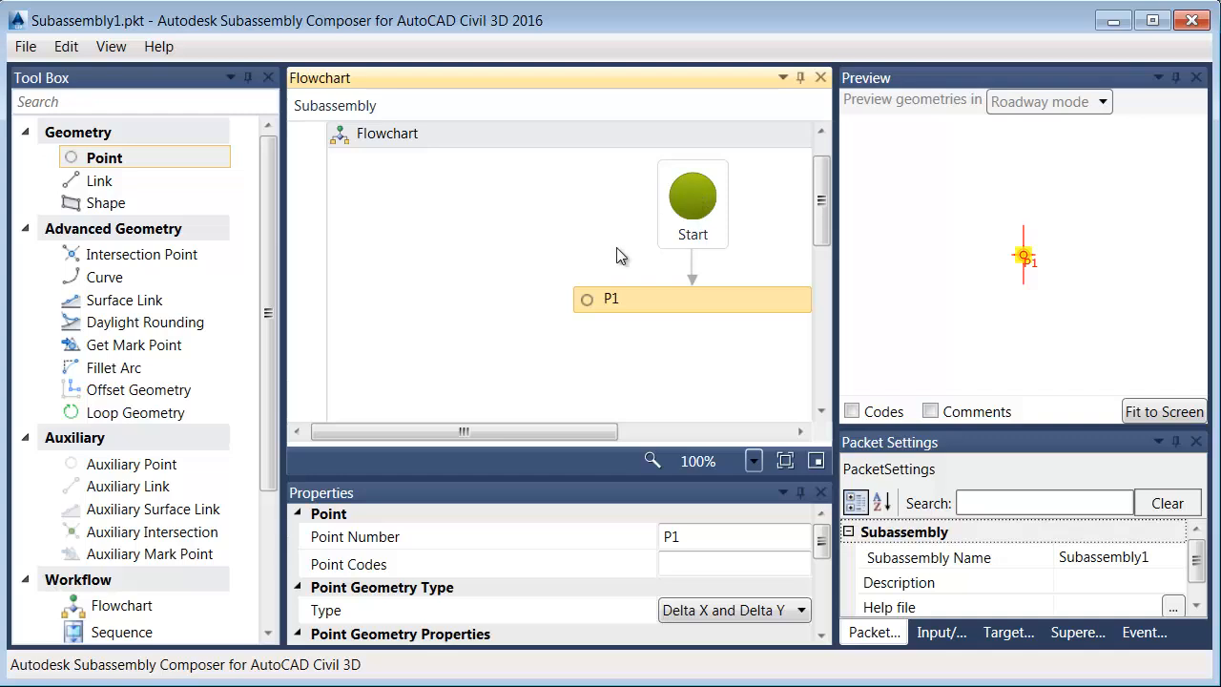
pyautogui.moveTo(590, 231)
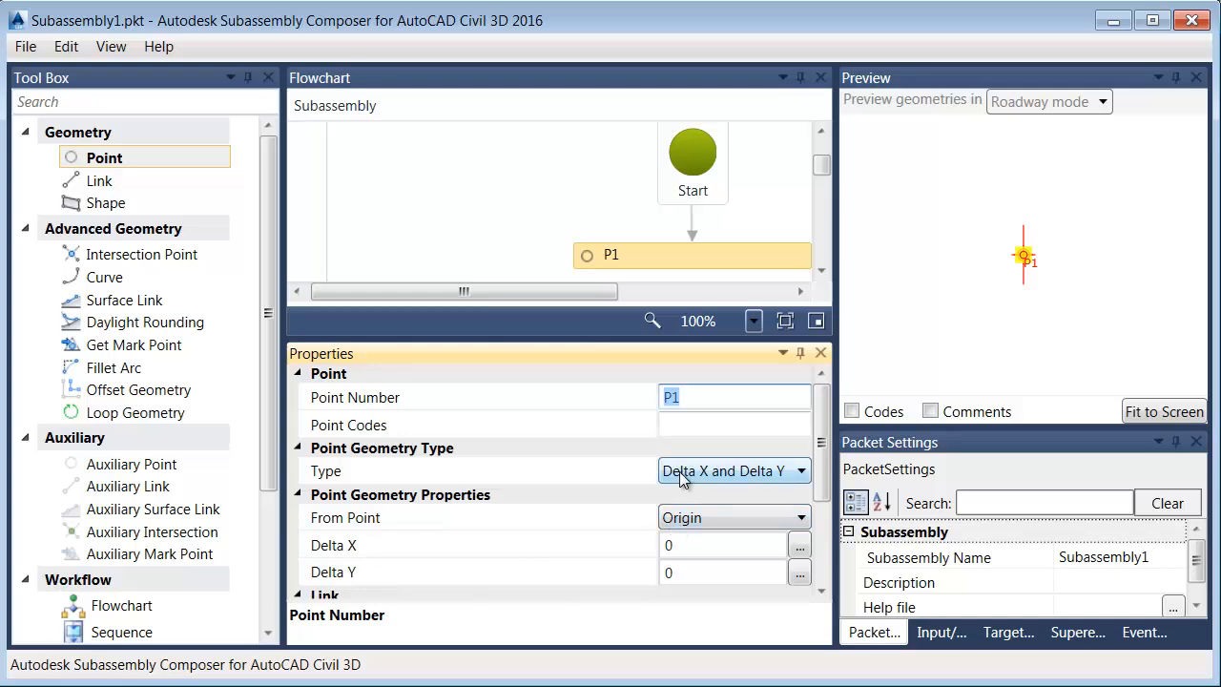
pyautogui.click(799, 470)
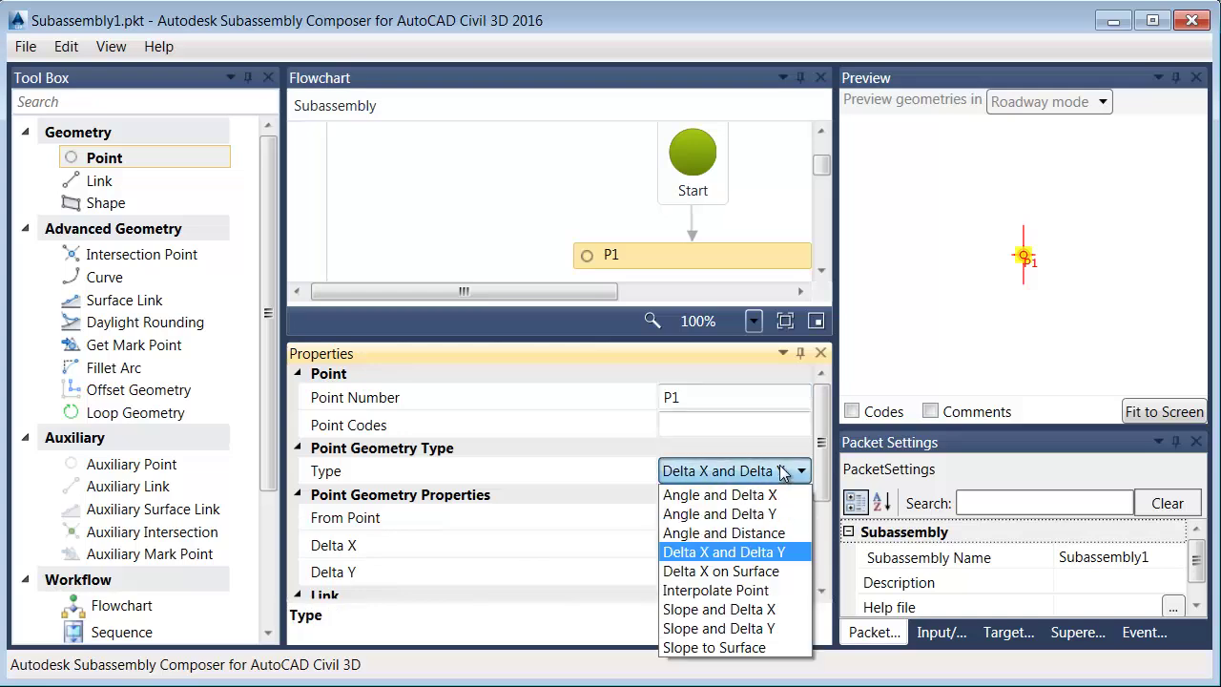
pyautogui.click(723, 551)
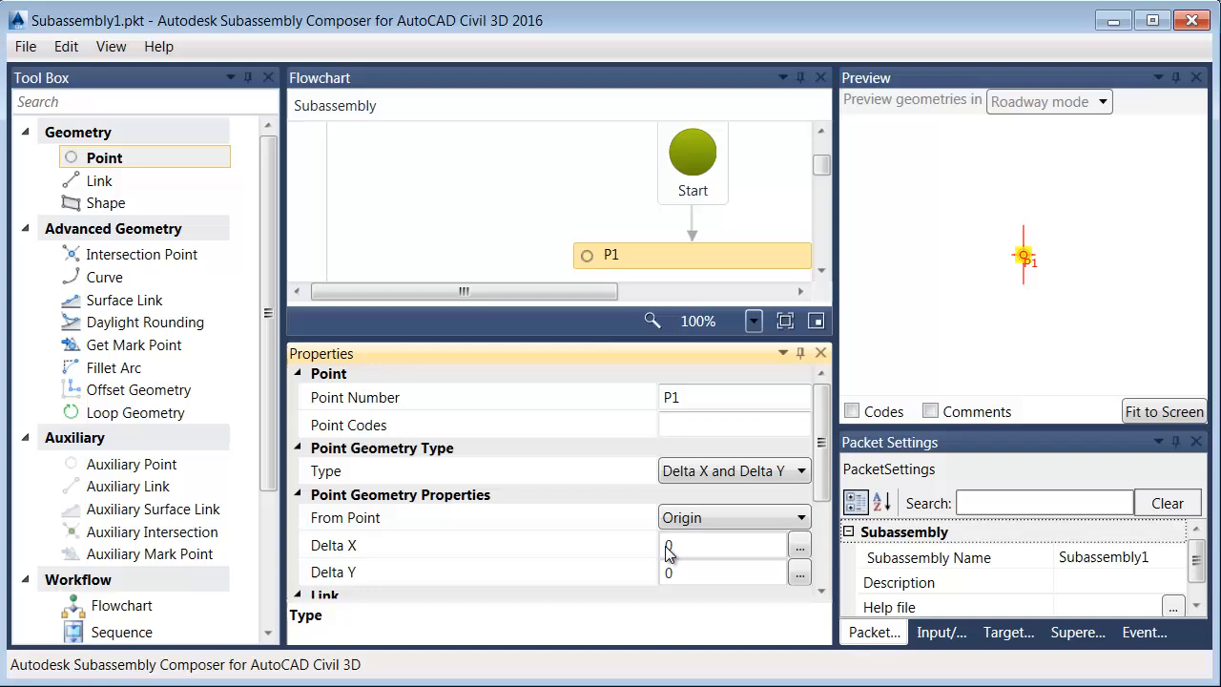
pyautogui.moveTo(644, 525)
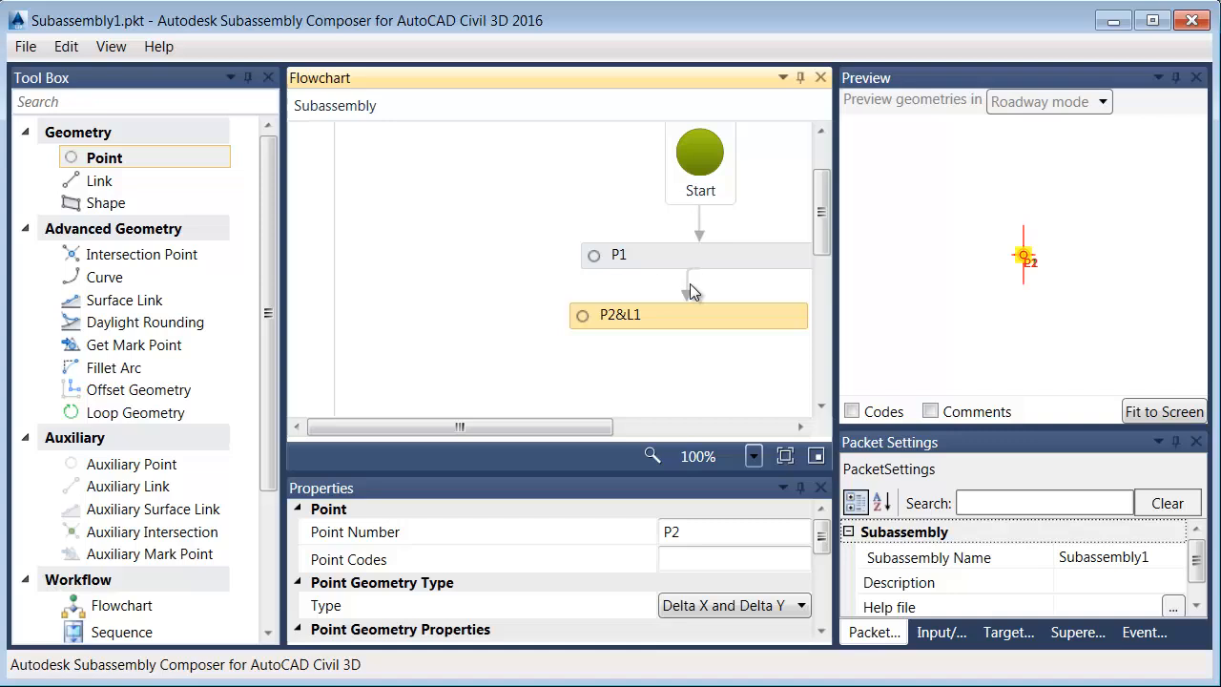
# Step: Place point P2 with link L1 below P1, measured from P1
pyautogui.moveTo(687, 314); pyautogui.dragTo(628, 327)
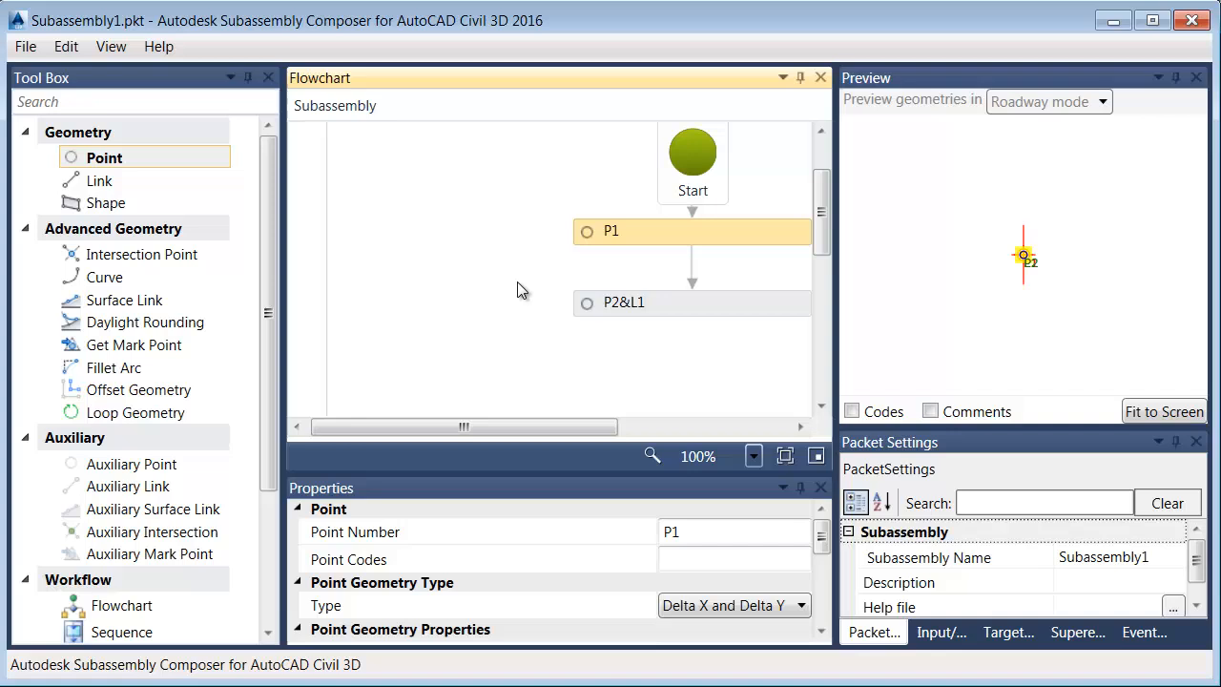
pyautogui.click(692, 303)
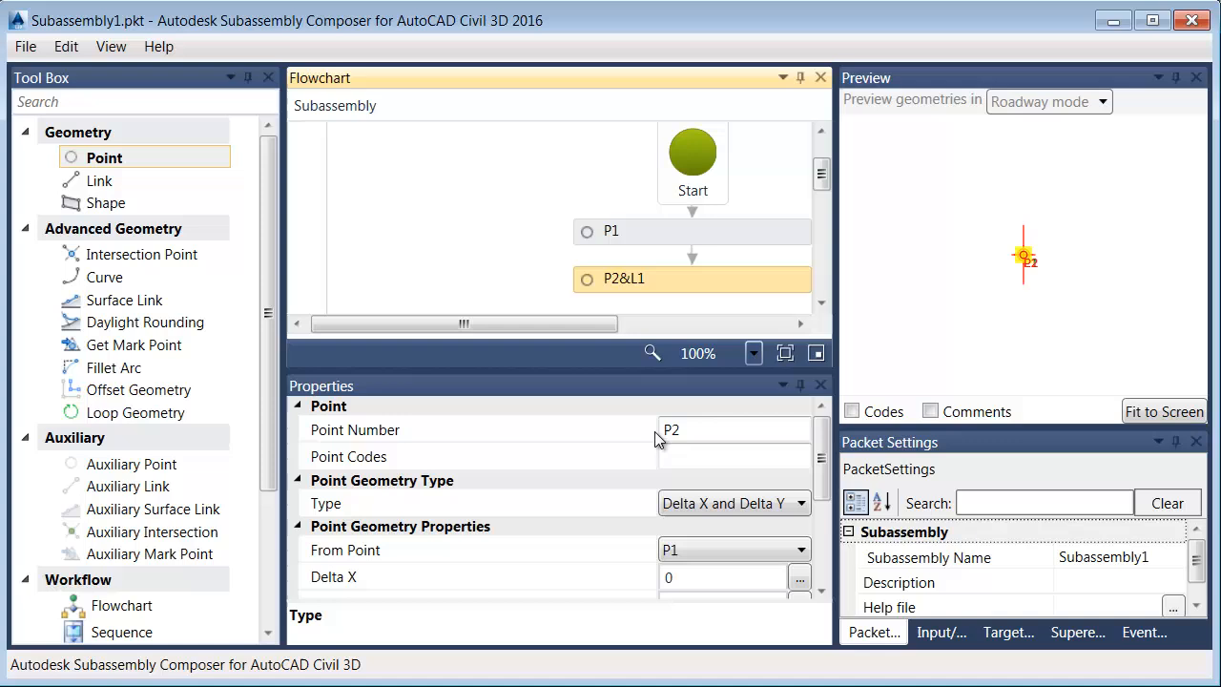
pyautogui.moveTo(641, 569)
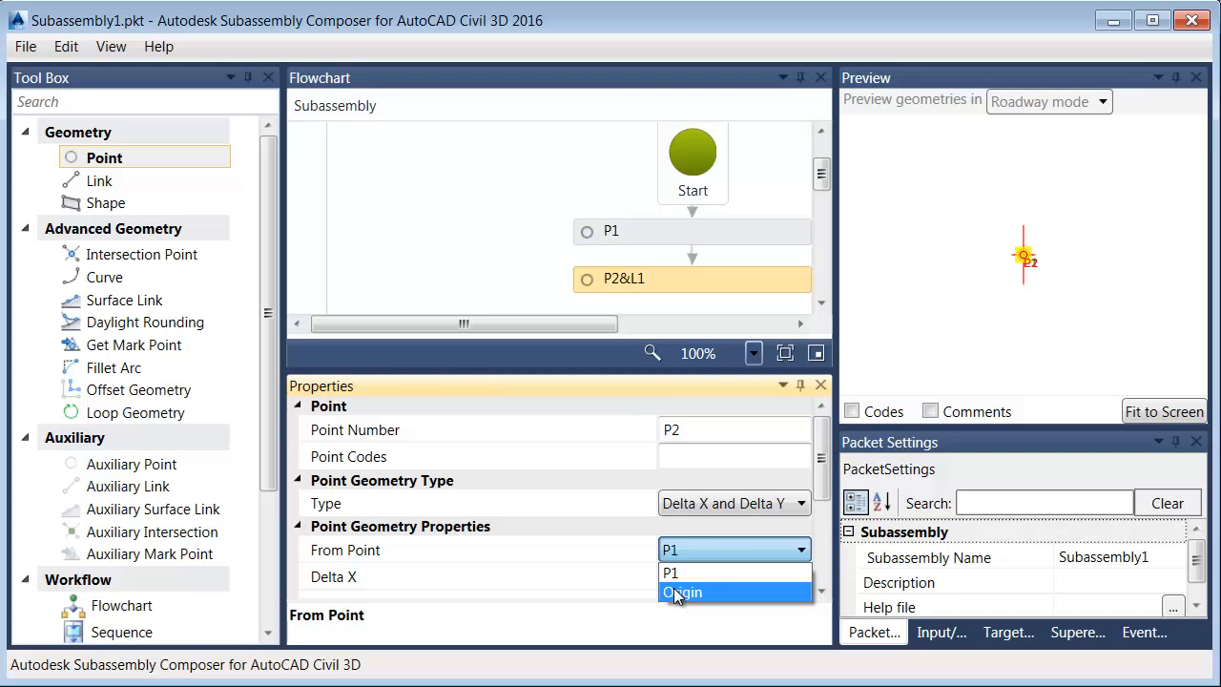
pyautogui.moveTo(682, 572)
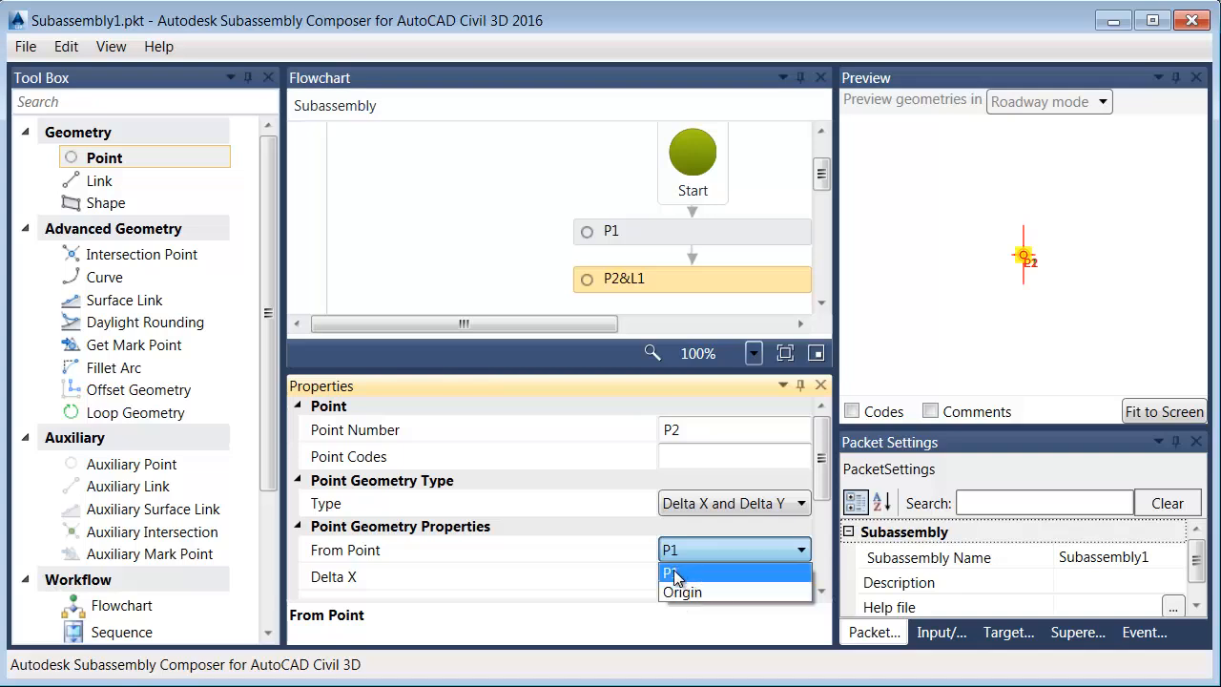
pyautogui.click(672, 573)
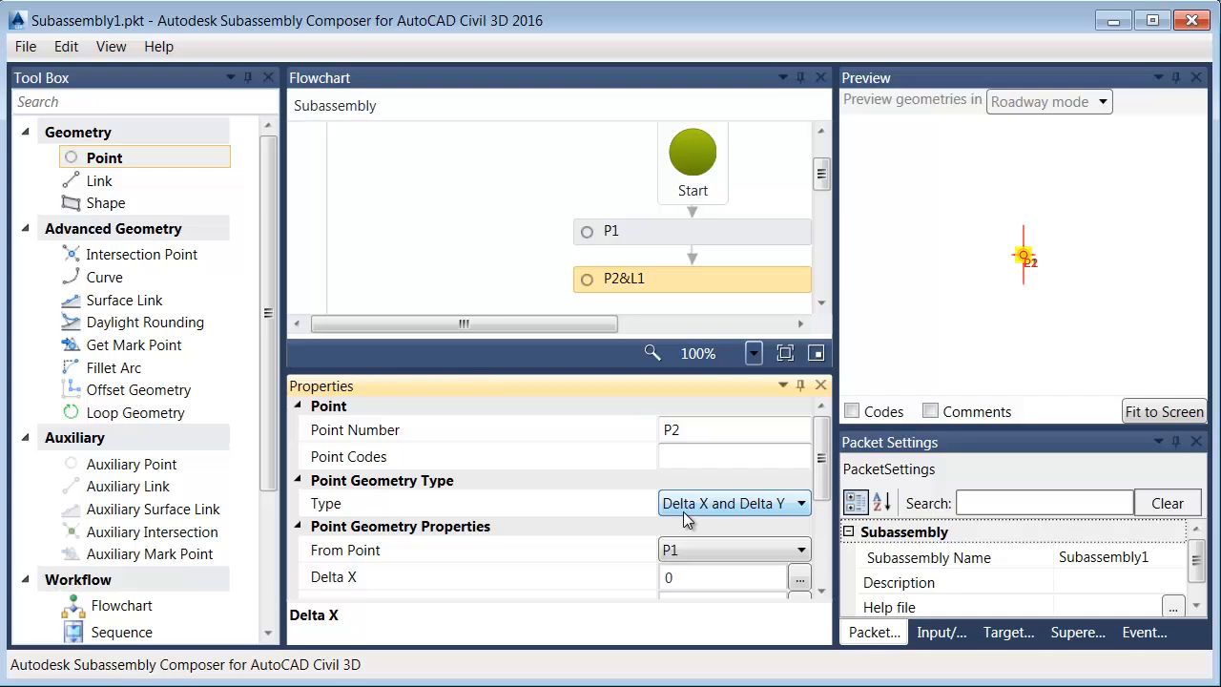
# Step: Define P2 by Slope and Delta X, with Delta X 12
pyautogui.click(799, 503)
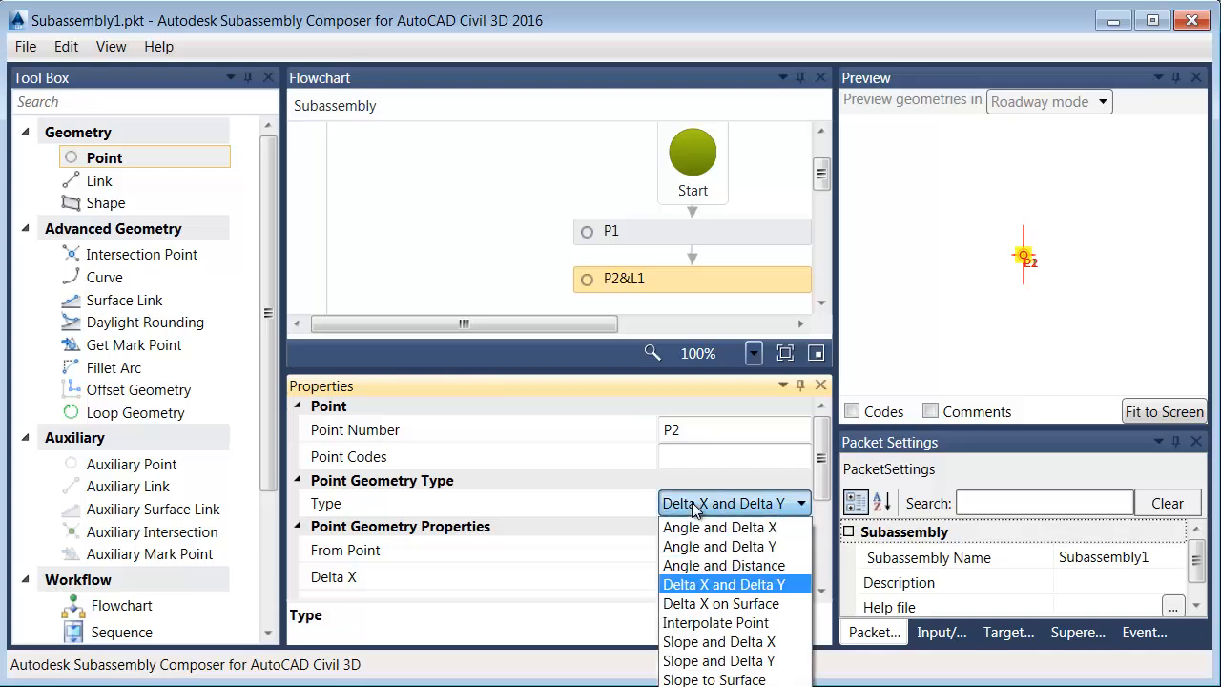
pyautogui.moveTo(719, 641)
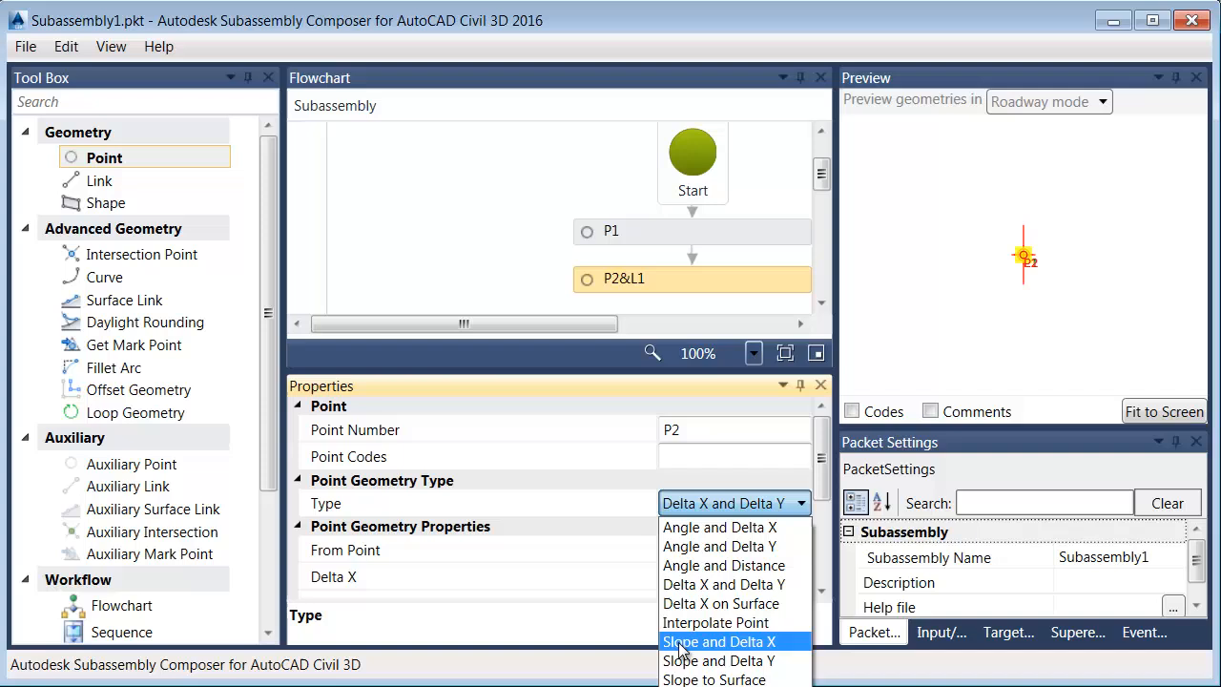
pyautogui.click(719, 641)
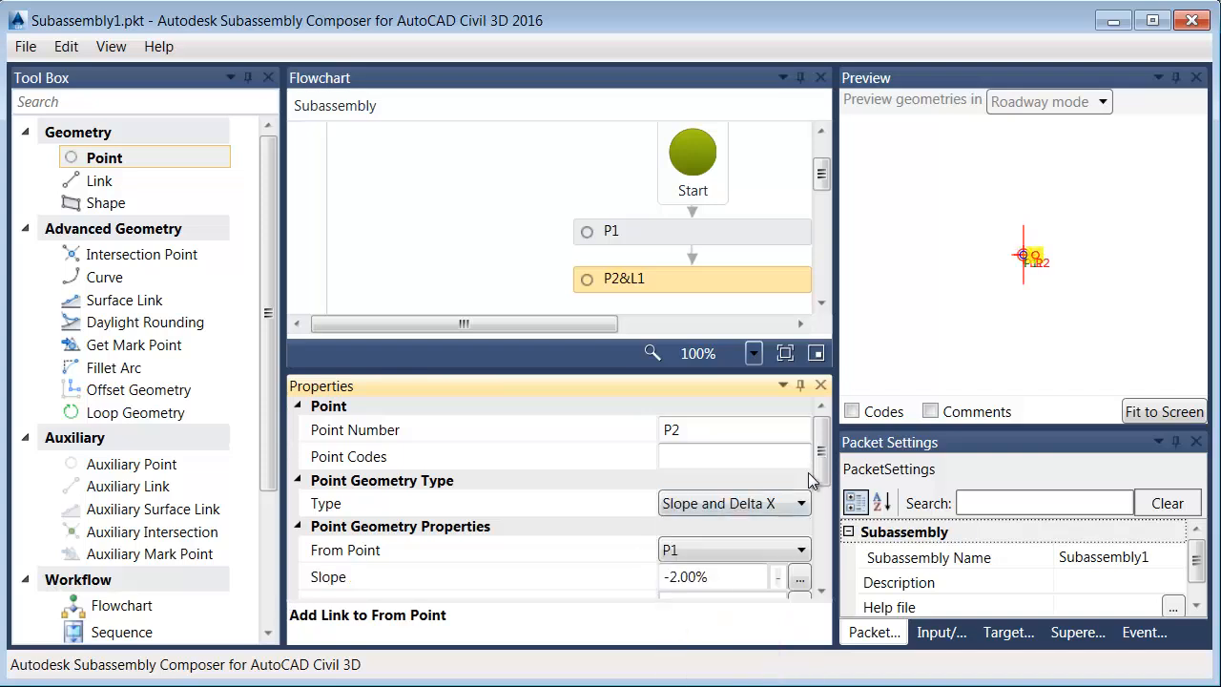
pyautogui.scroll(-3)
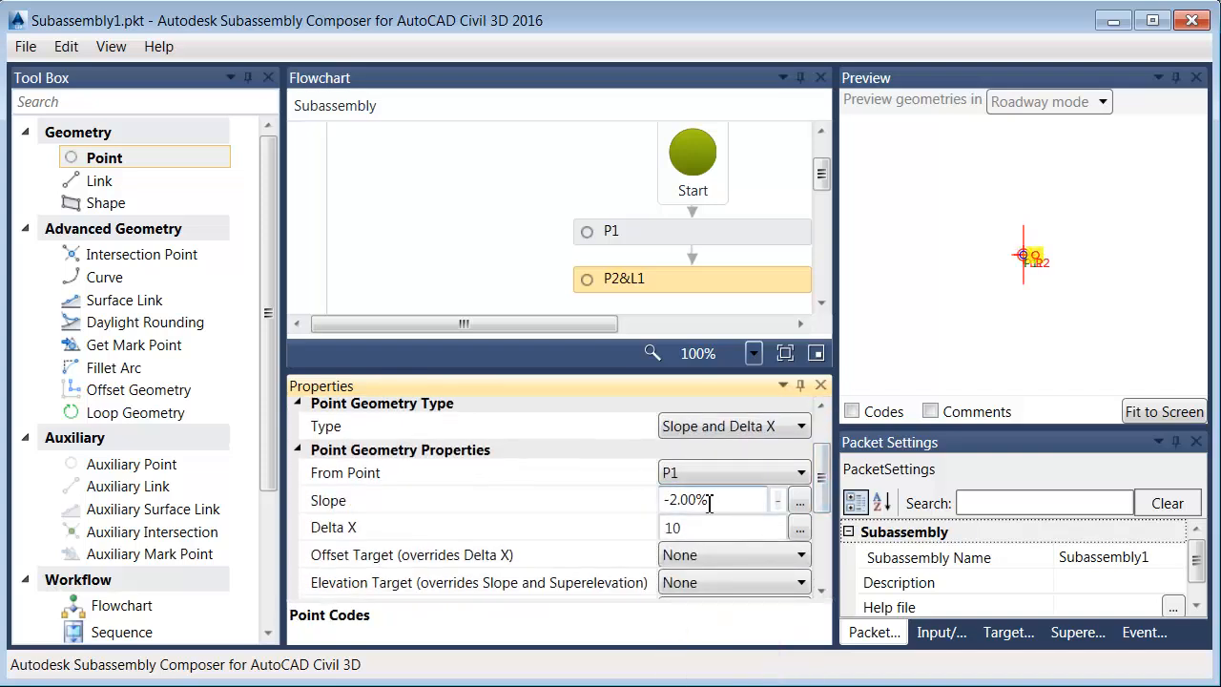
pyautogui.click(722, 526)
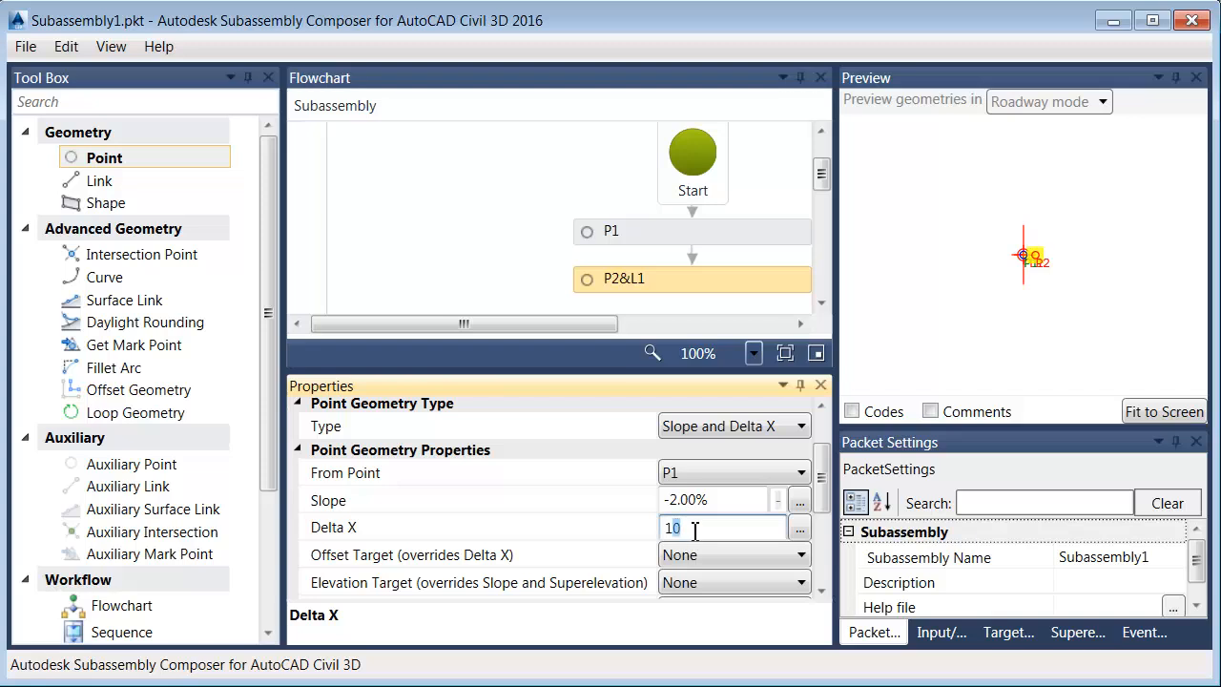
pyautogui.write('12')
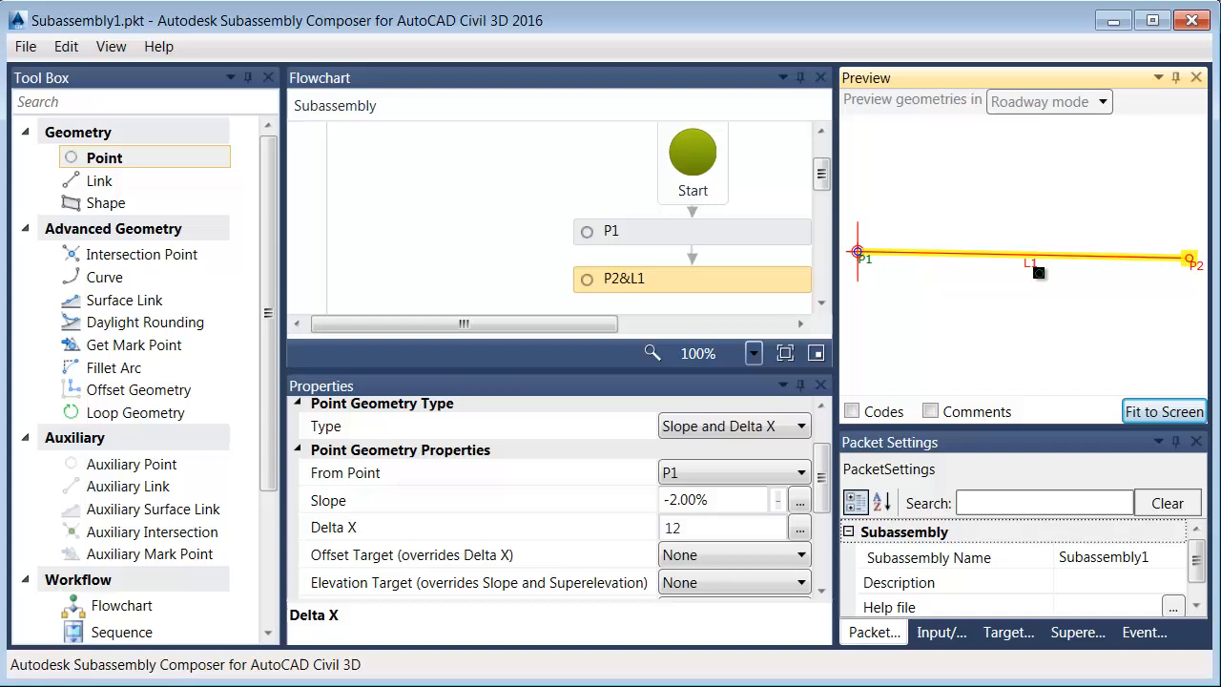
pyautogui.moveTo(824, 460)
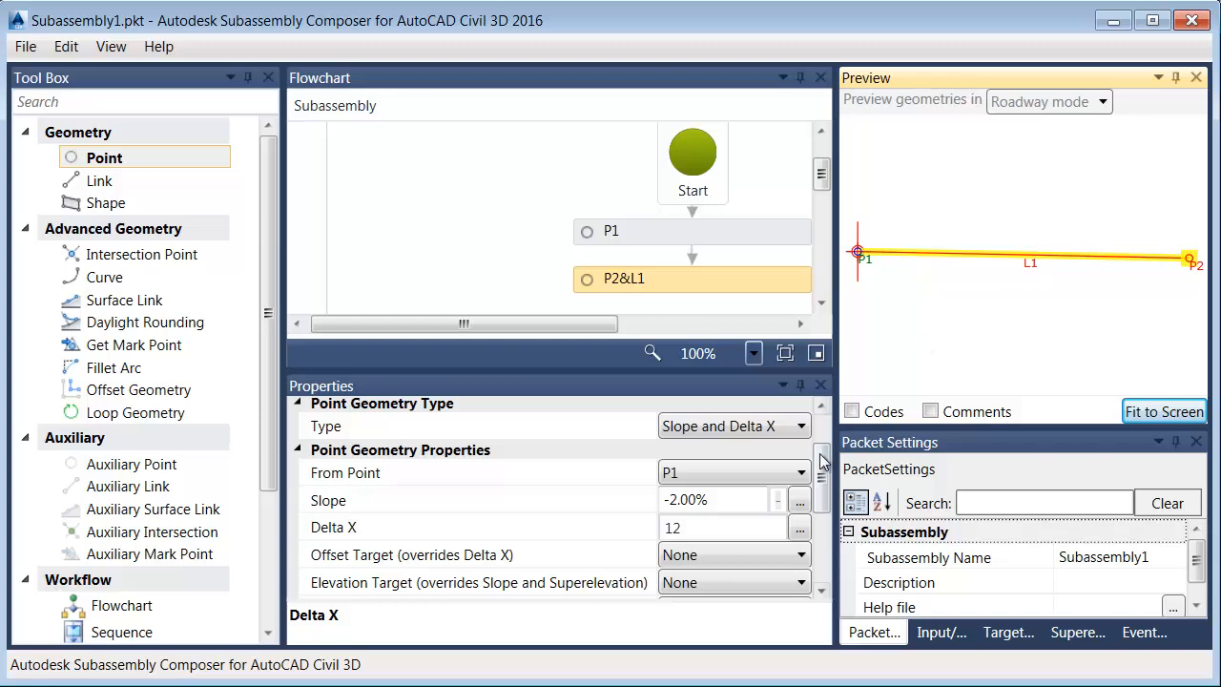
# Step: Scroll to P2's link settings showing L1 attached to P1
pyautogui.scroll(-3)
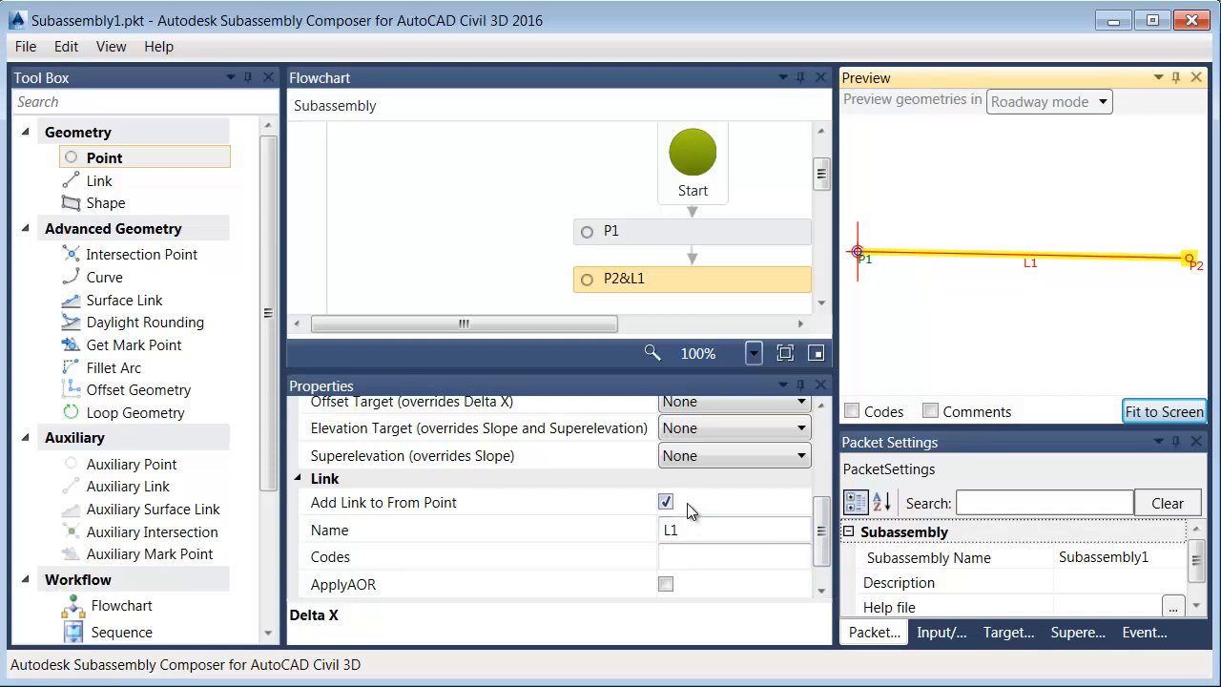
pyautogui.moveTo(667, 520)
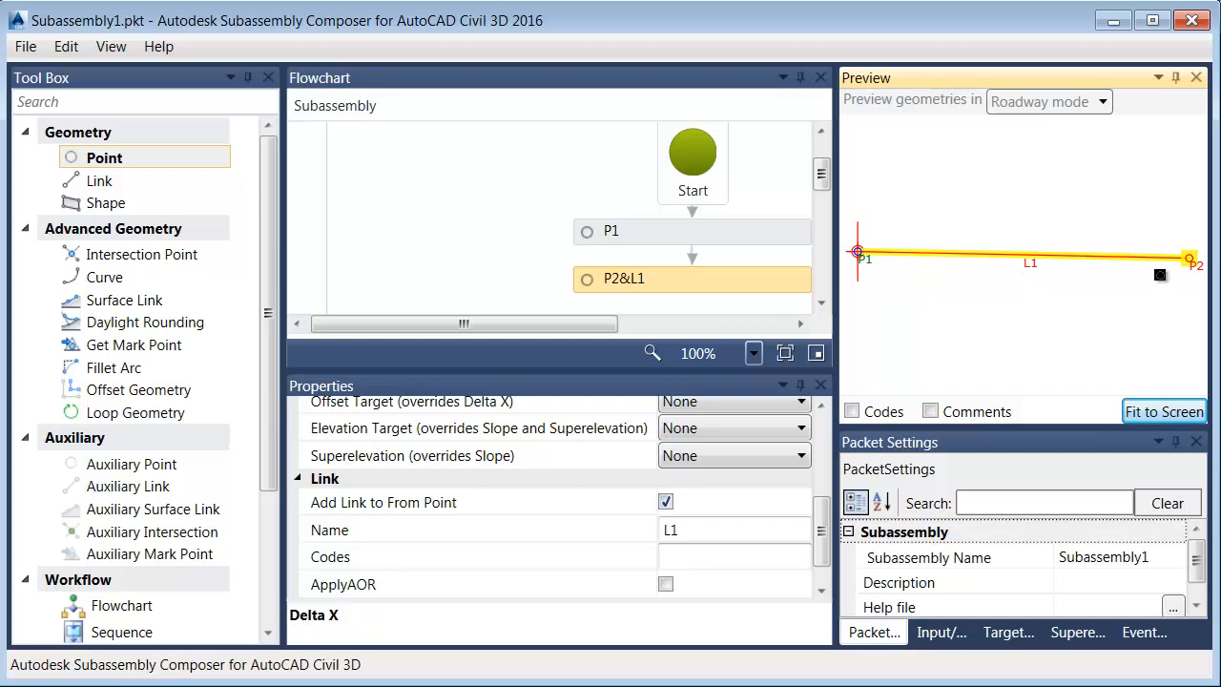
pyautogui.moveTo(1133, 312)
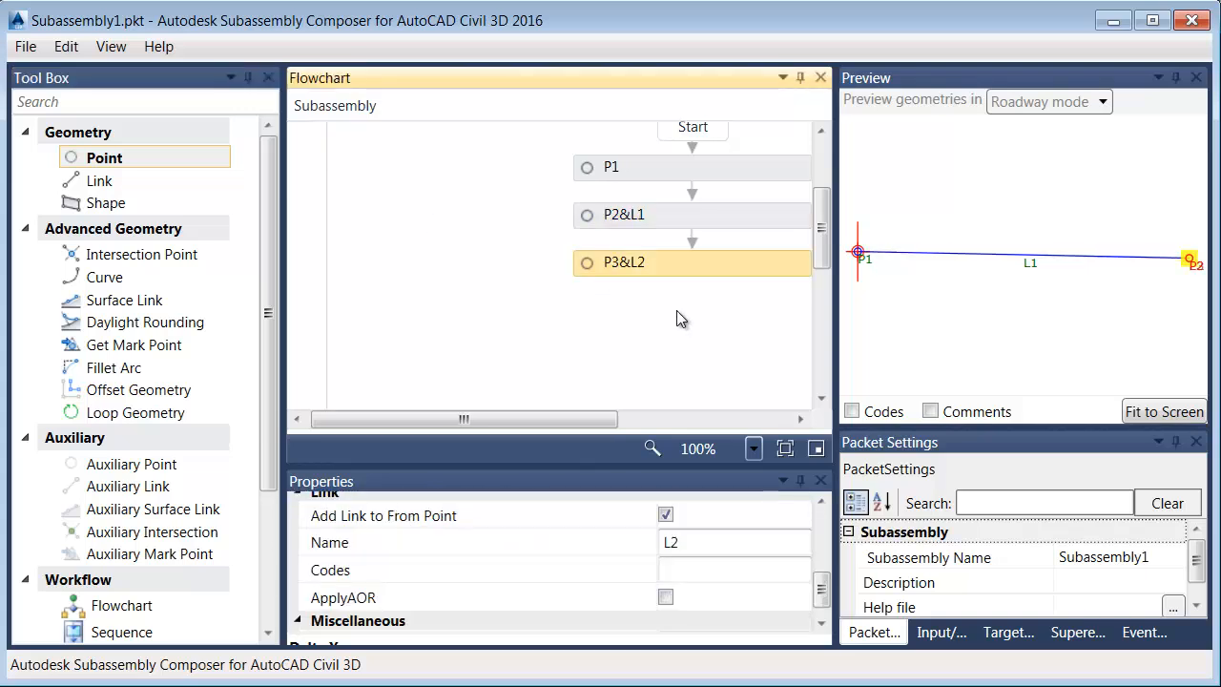
pyautogui.moveTo(670, 469)
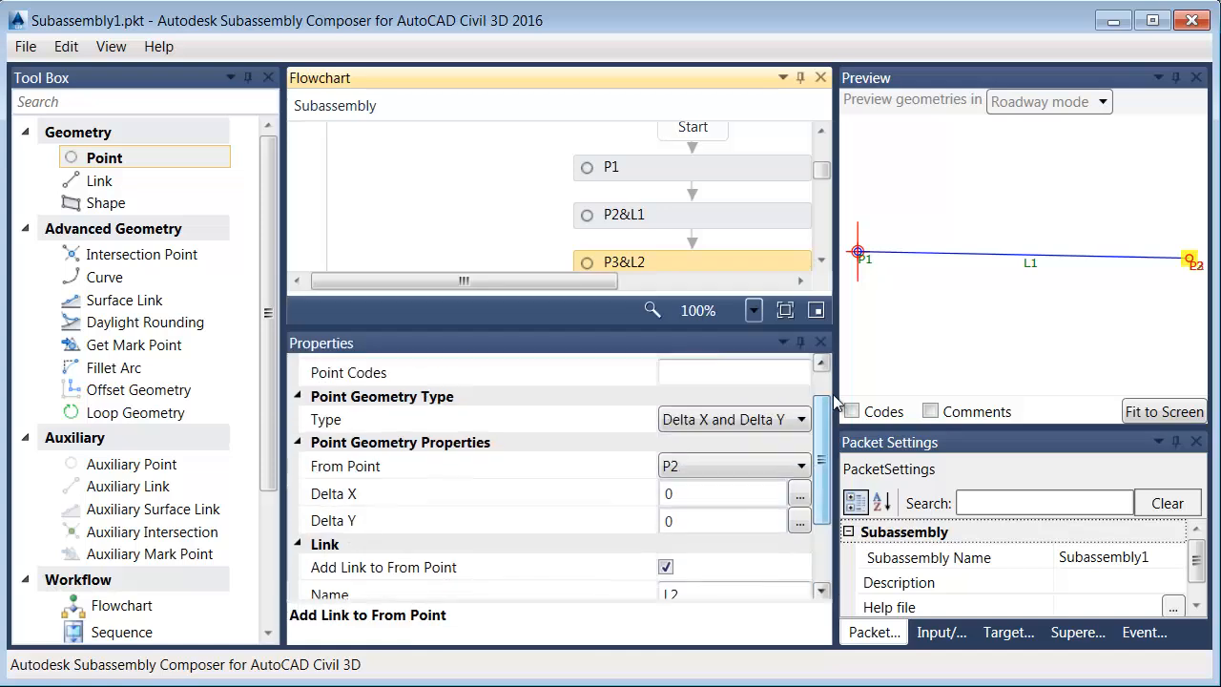
# Step: Set point P3 with link L2 at Delta Y -1 from P2
pyautogui.scroll(3)
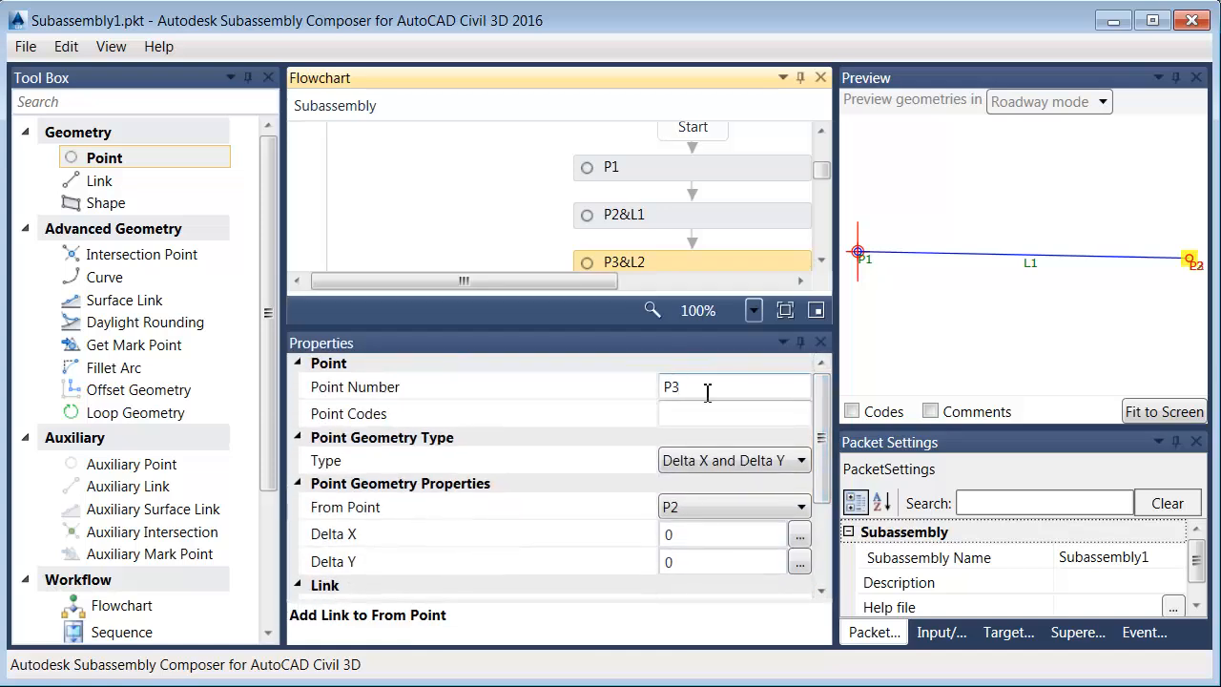
pyautogui.click(800, 506)
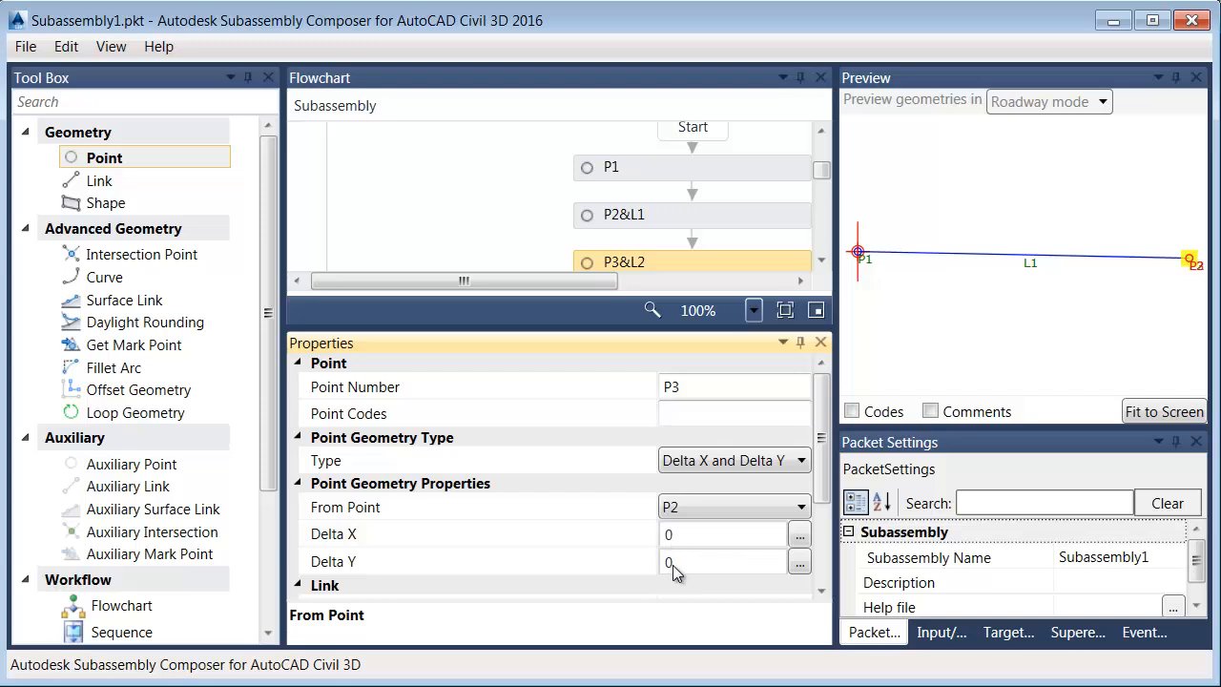
pyautogui.click(722, 560)
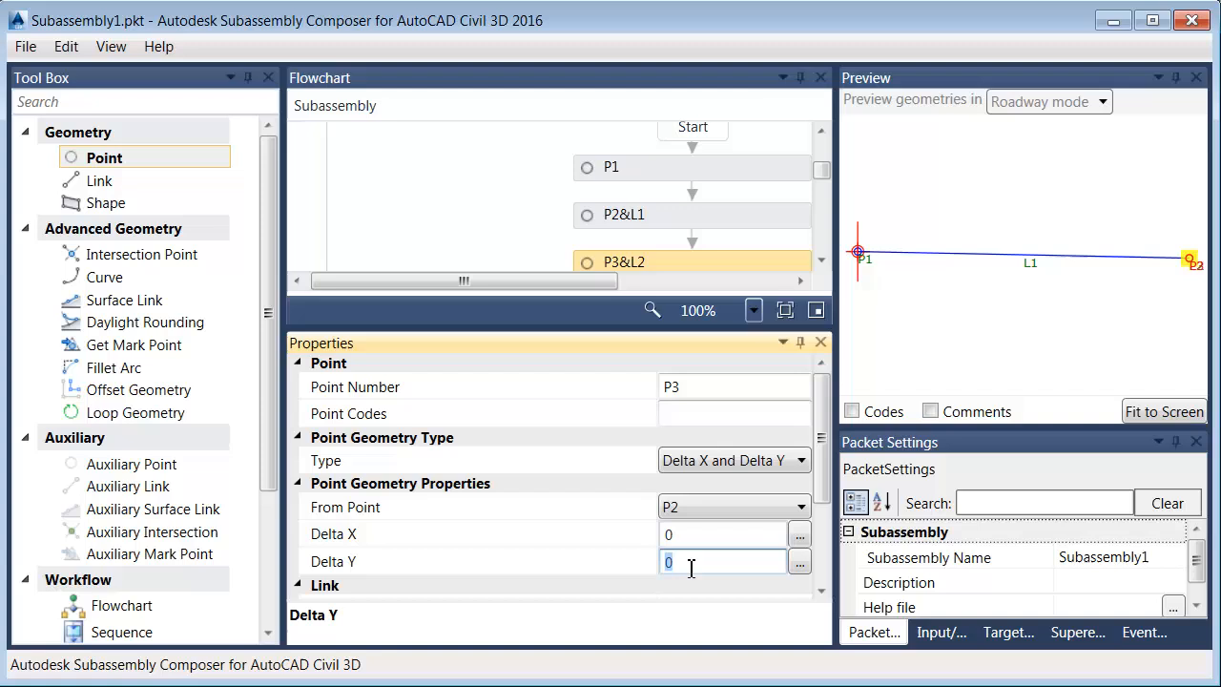
pyautogui.write('-1')
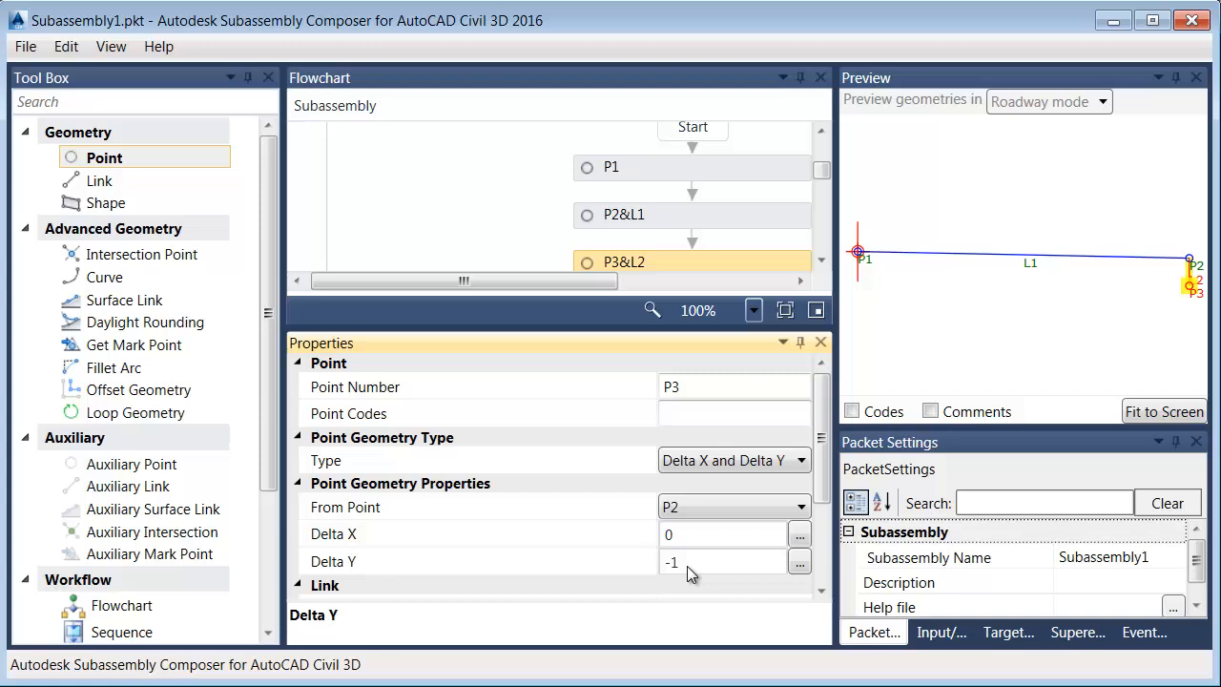
pyautogui.moveTo(863, 464)
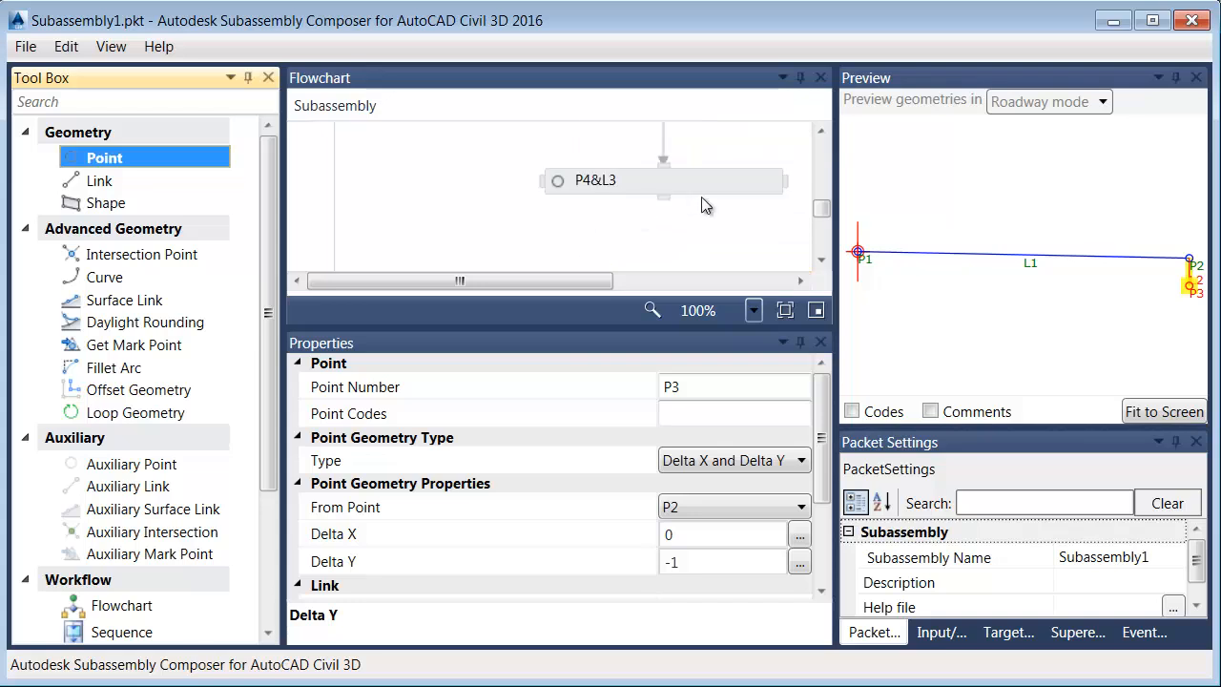
# Step: Place point P4 after P3&L2, measured from P1 with Delta Y -1
pyautogui.click(753, 310)
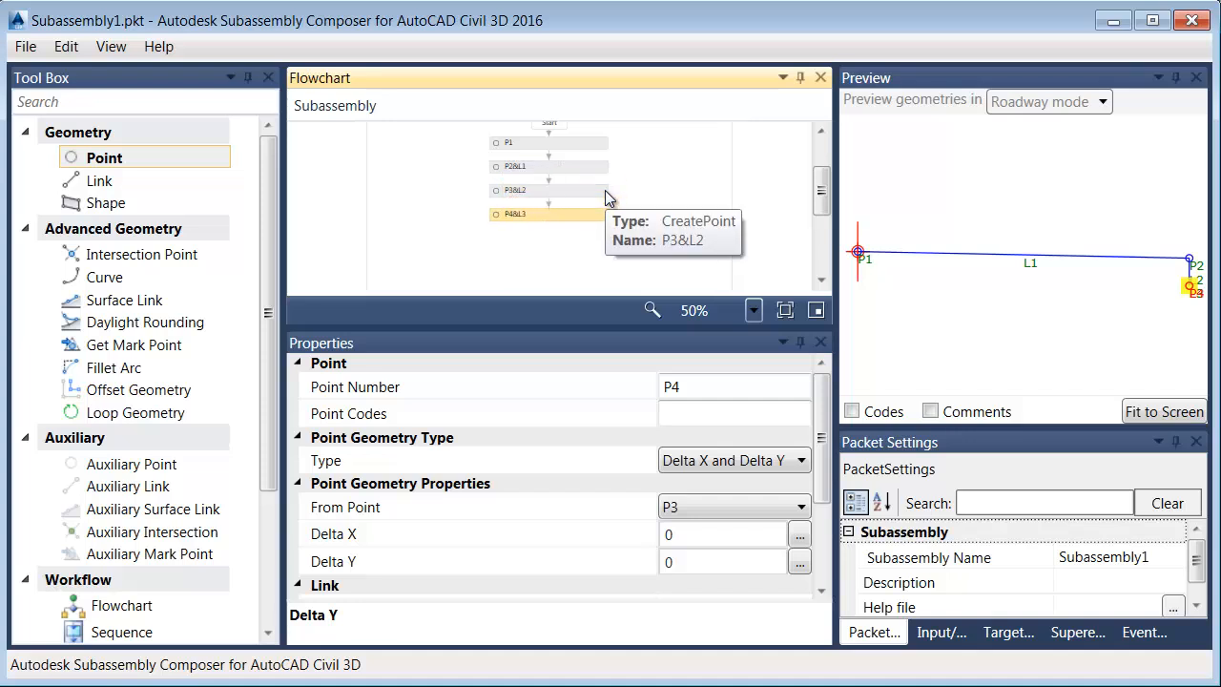
pyautogui.moveTo(653, 520)
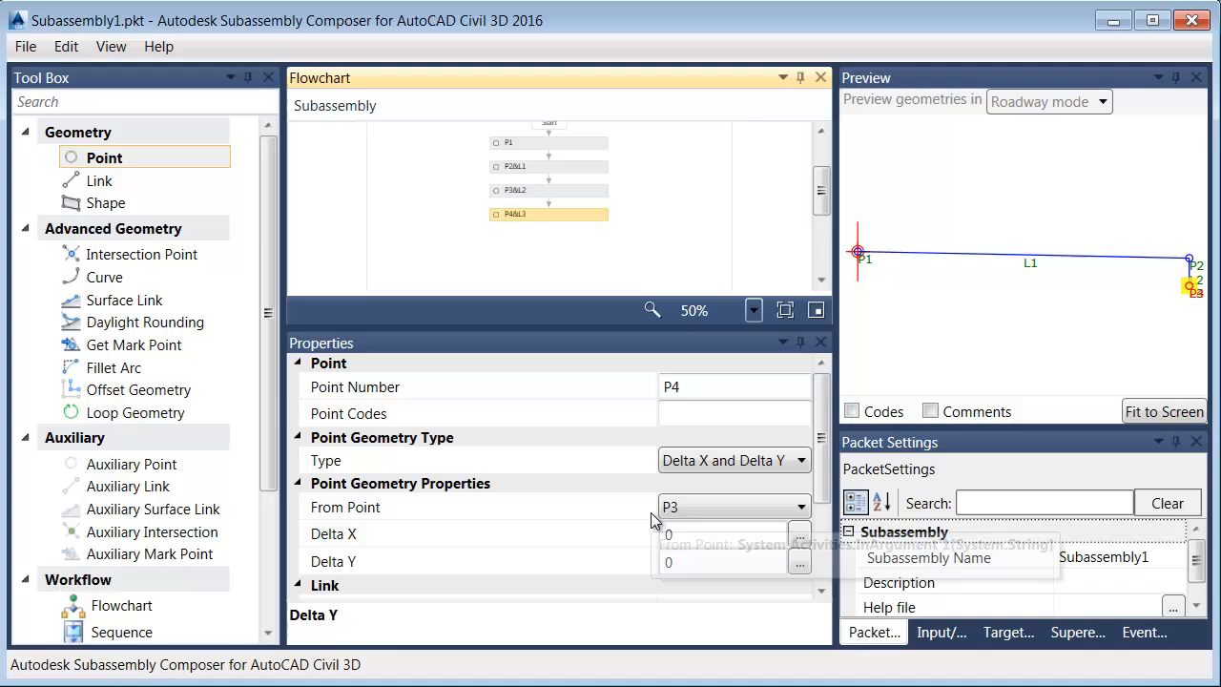
pyautogui.click(730, 507)
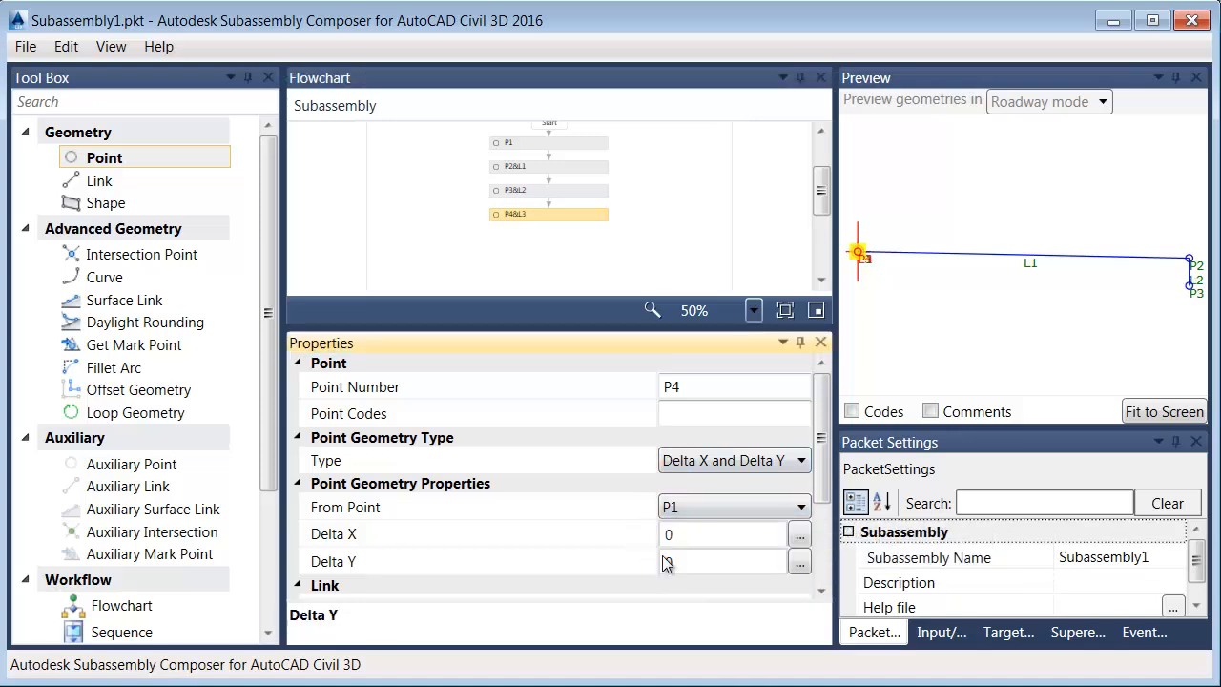
pyautogui.click(722, 561)
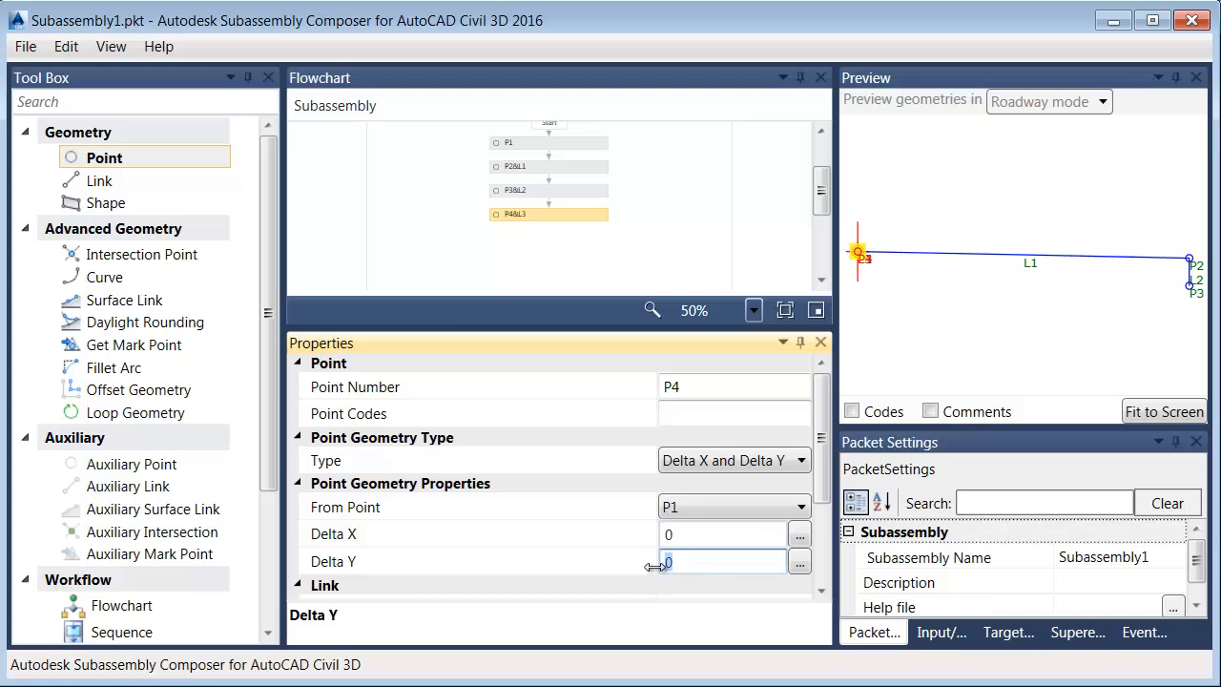
pyautogui.write('-1')
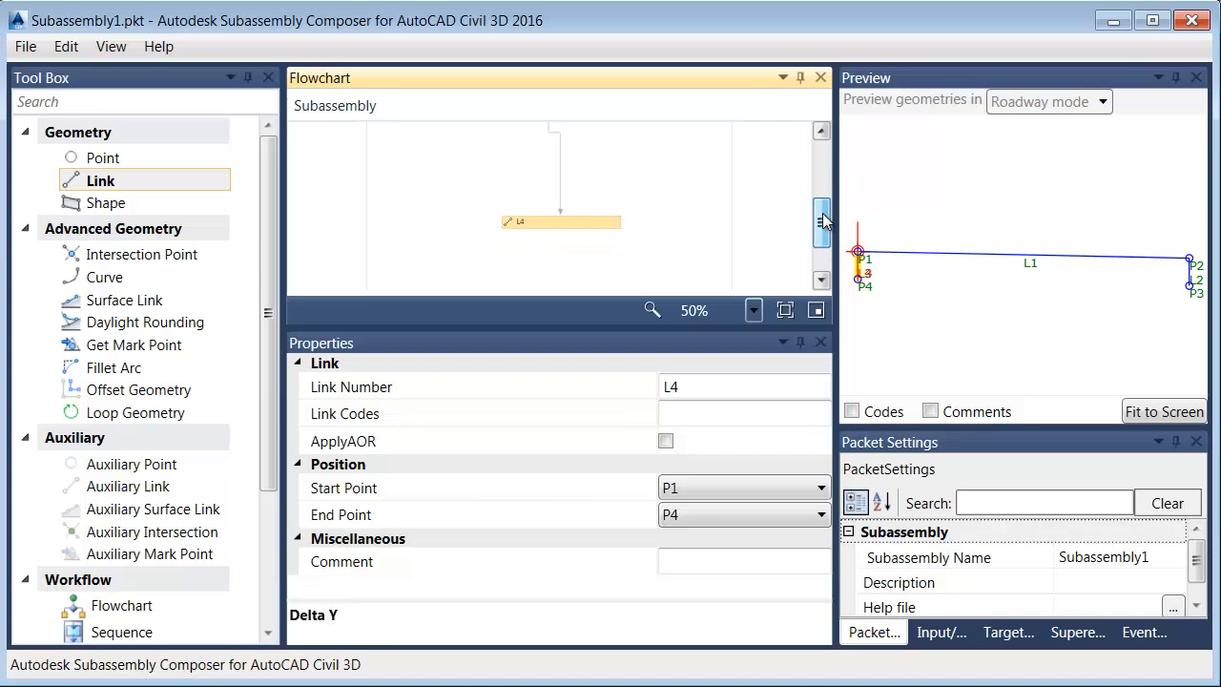
# Step: Set link L4 with Start Point P4 and End Point P3
pyautogui.scroll(3)
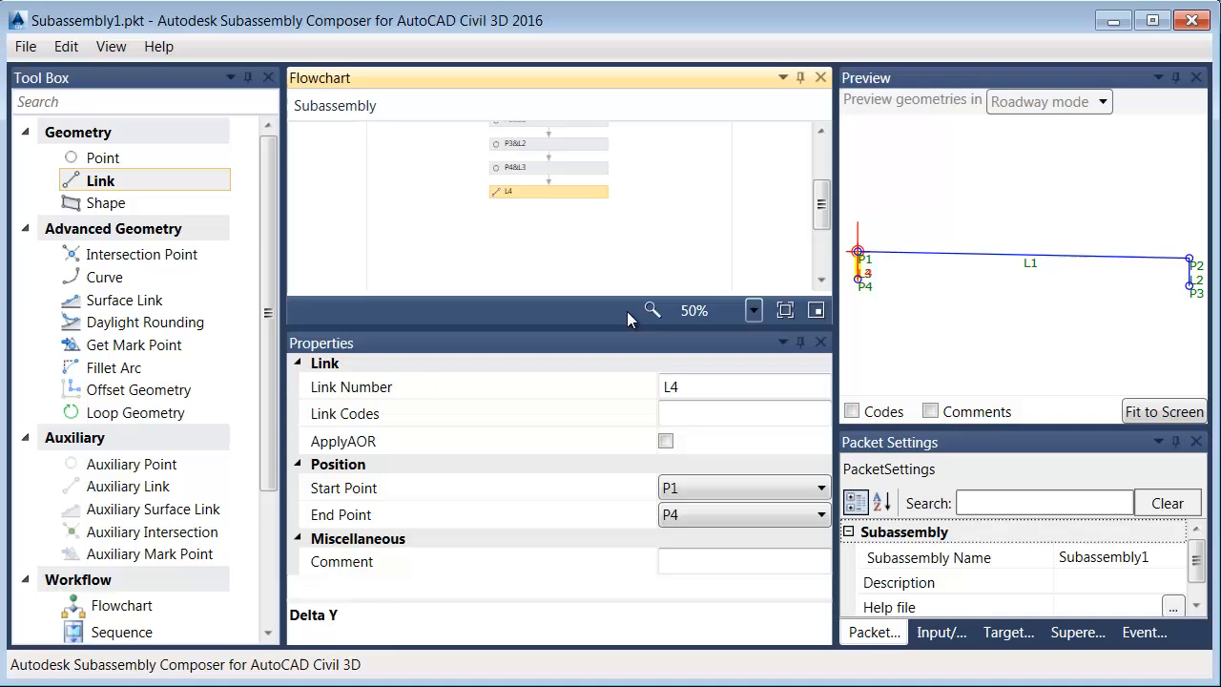
pyautogui.click(744, 386)
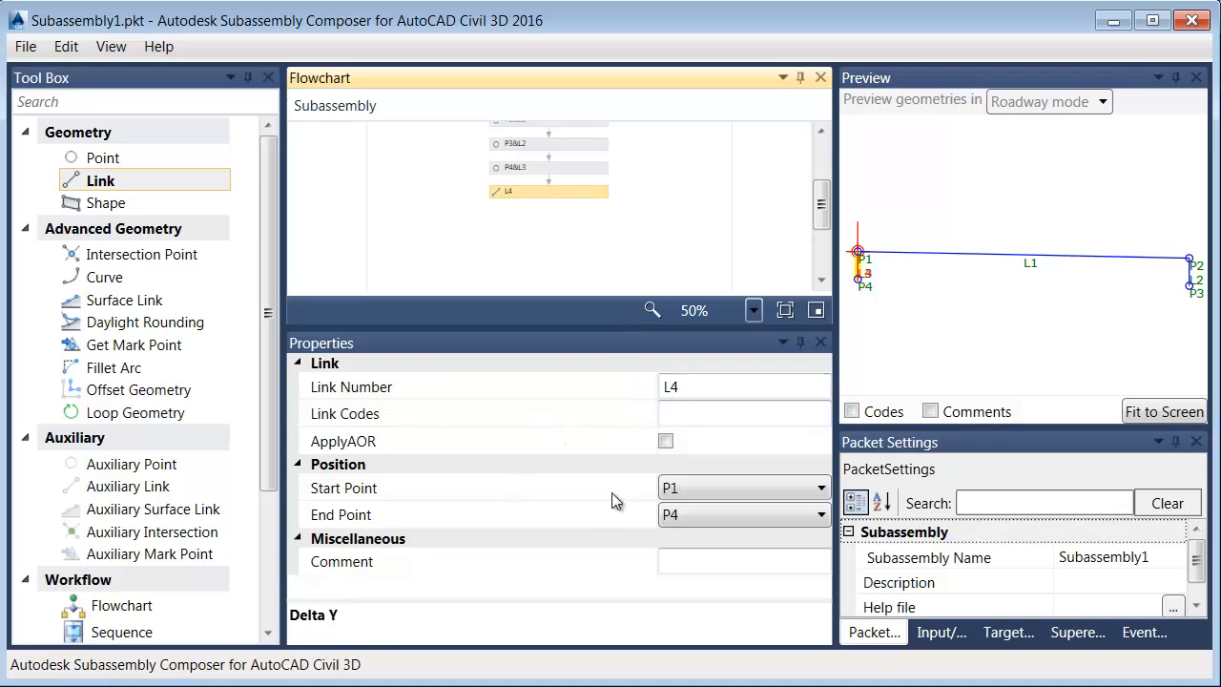
pyautogui.click(818, 487)
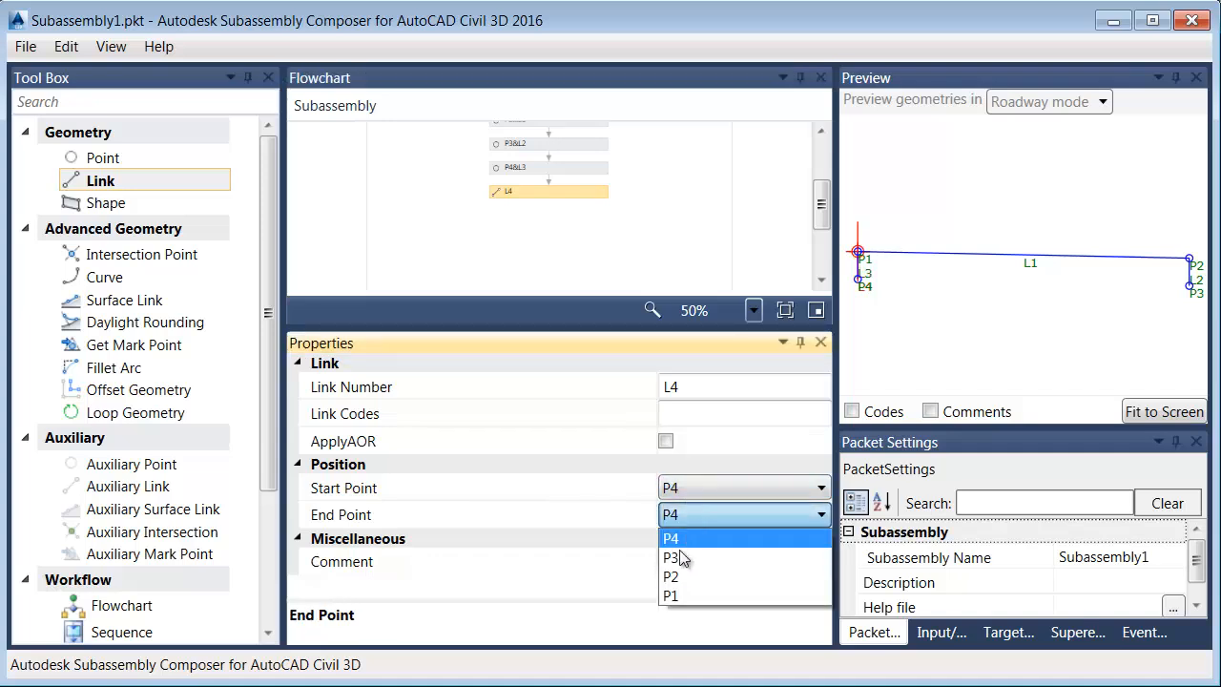
pyautogui.click(671, 557)
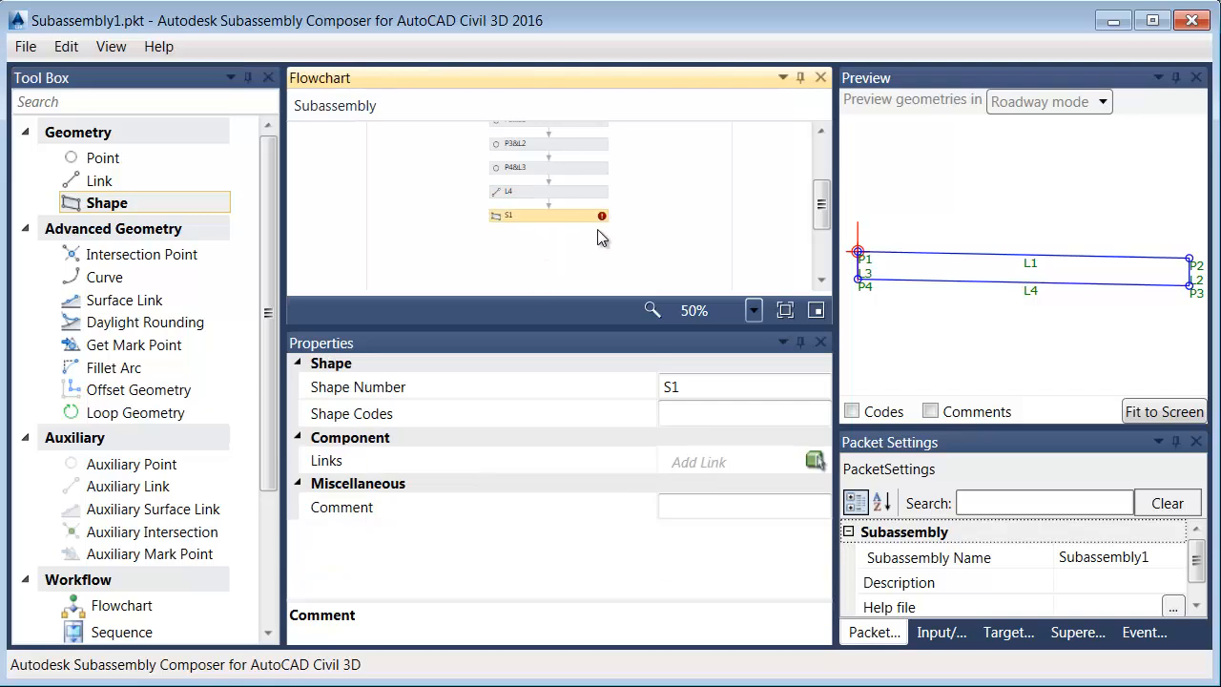
pyautogui.moveTo(588, 250)
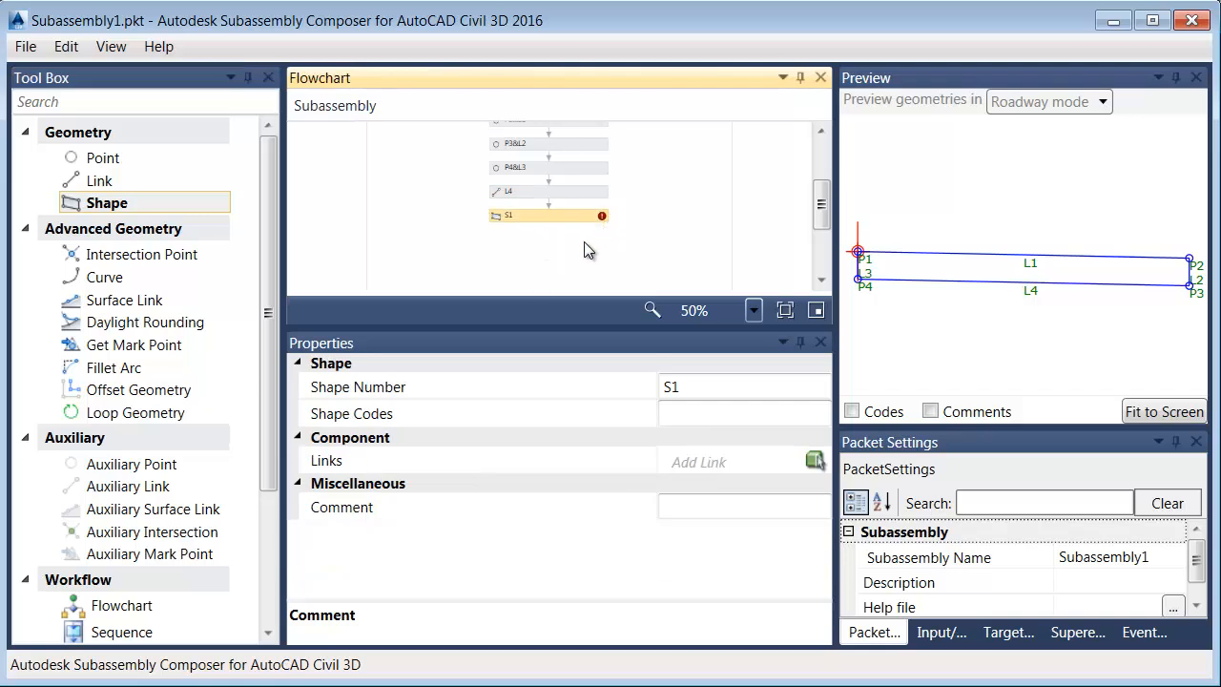
pyautogui.moveTo(627, 421)
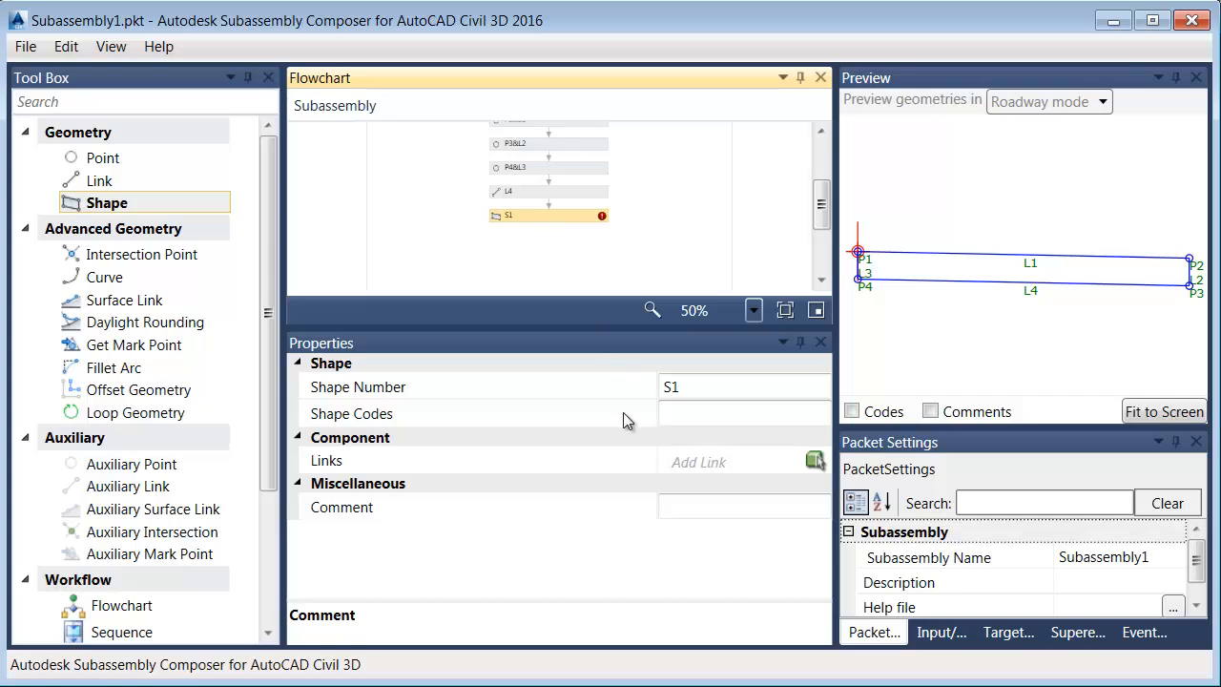
pyautogui.moveTo(700, 468)
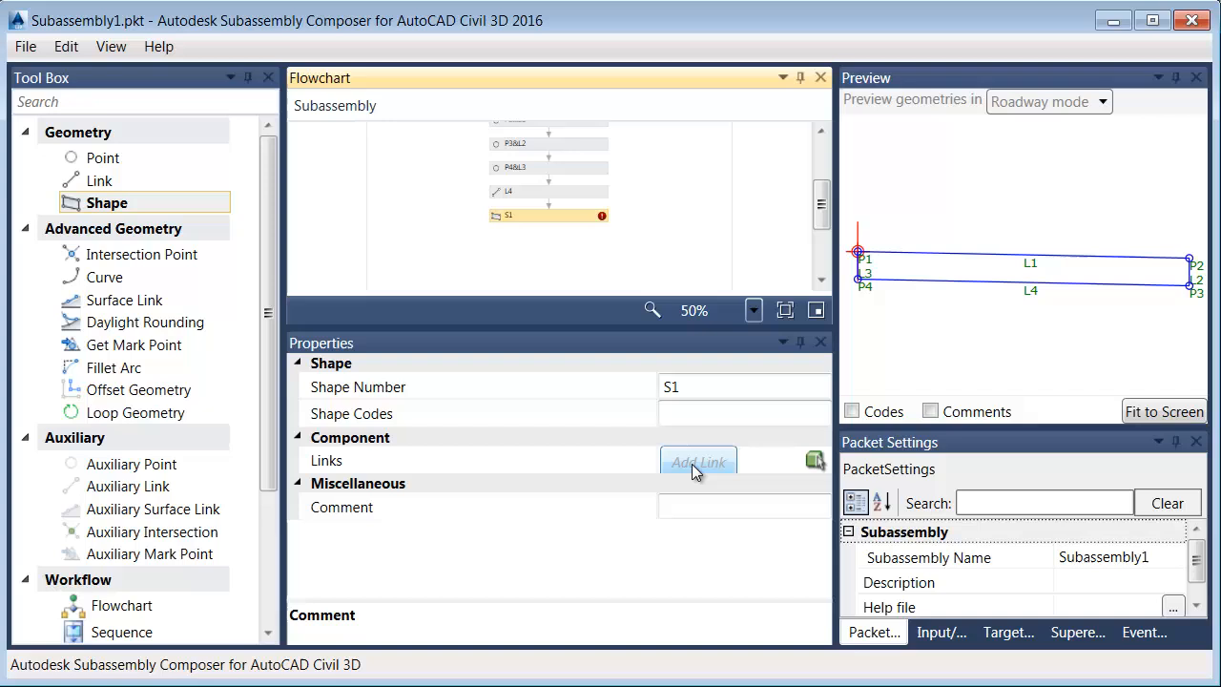
pyautogui.moveTo(782, 464)
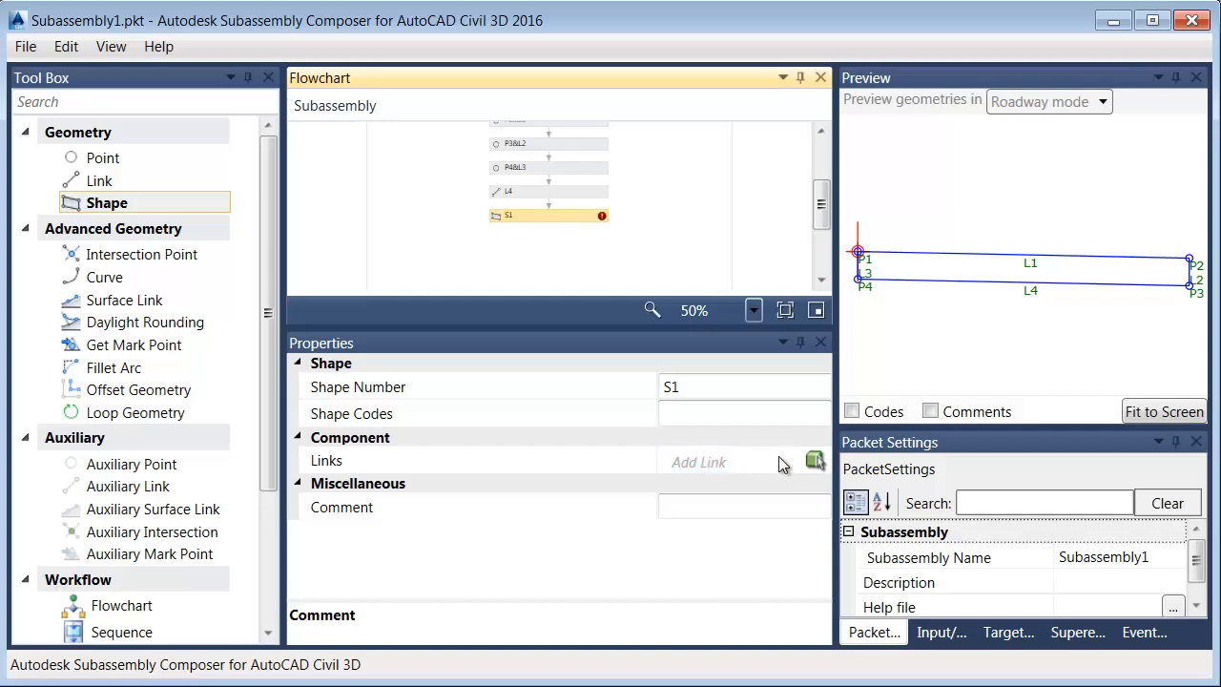